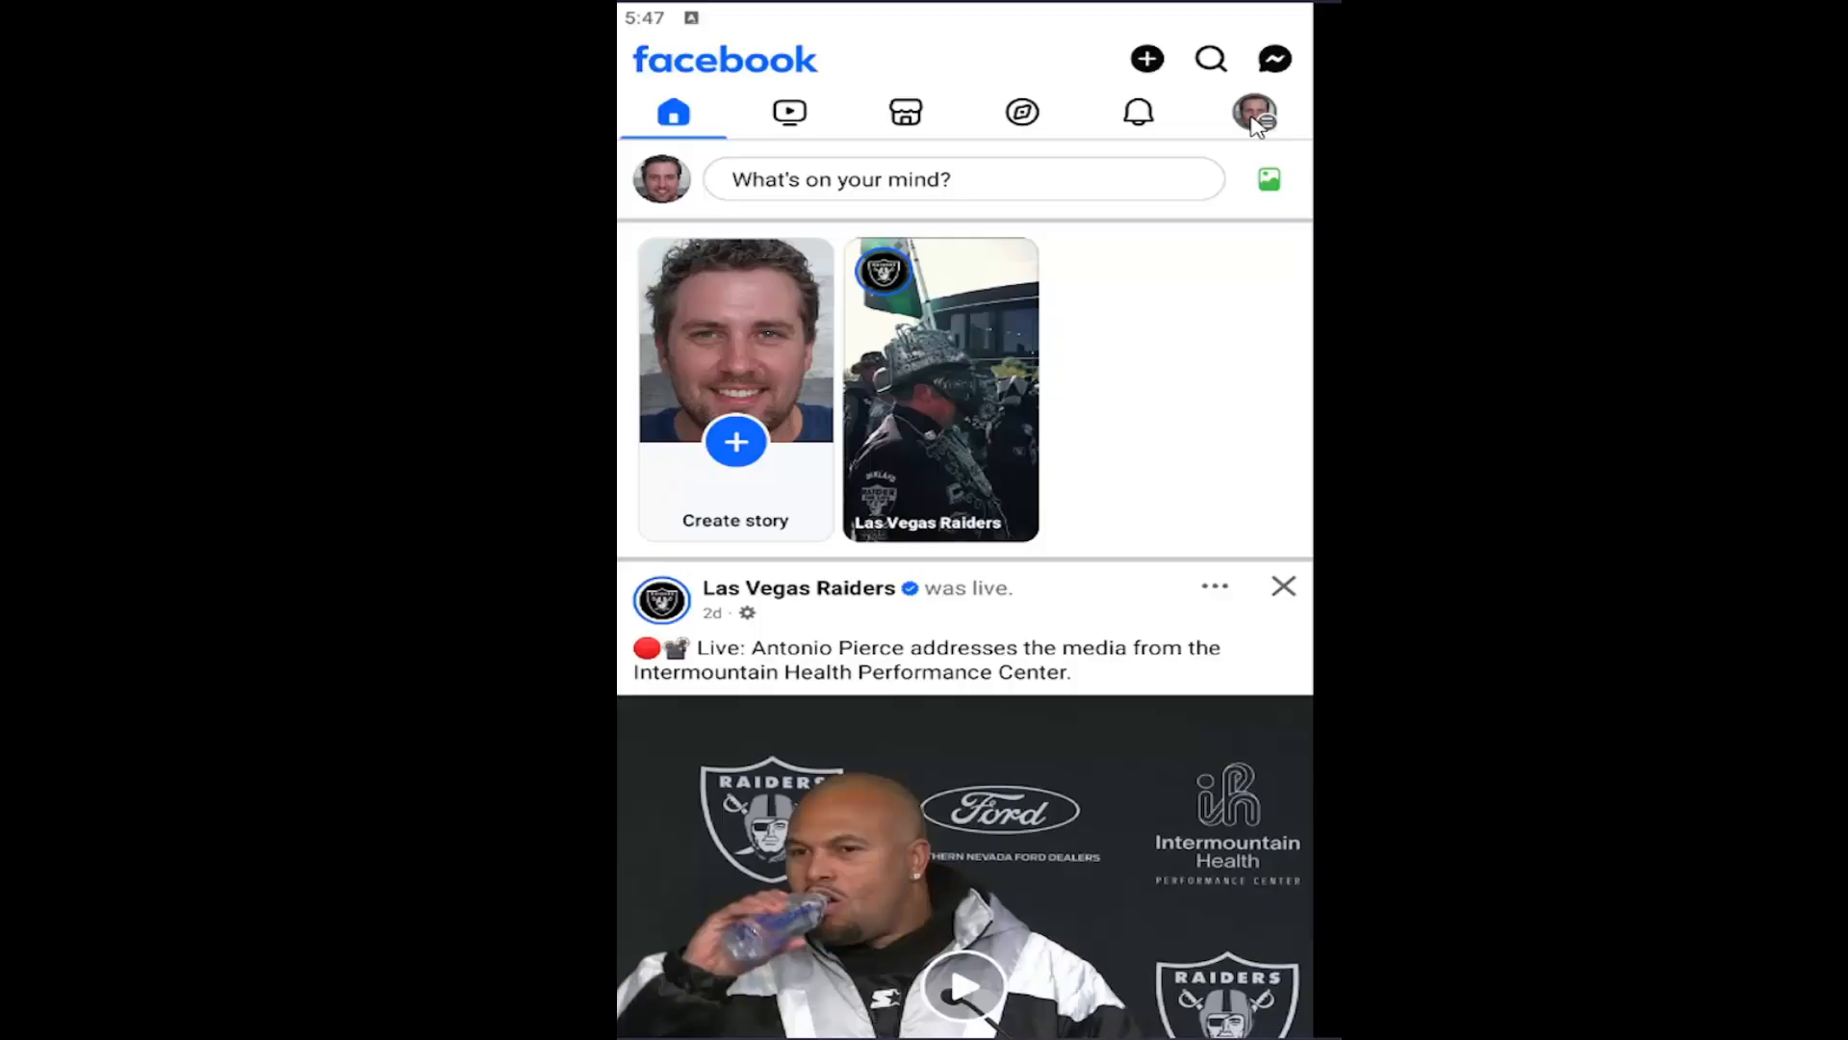
Open Settings from the Facebook menu's Settings & privacy section
click(1253, 111)
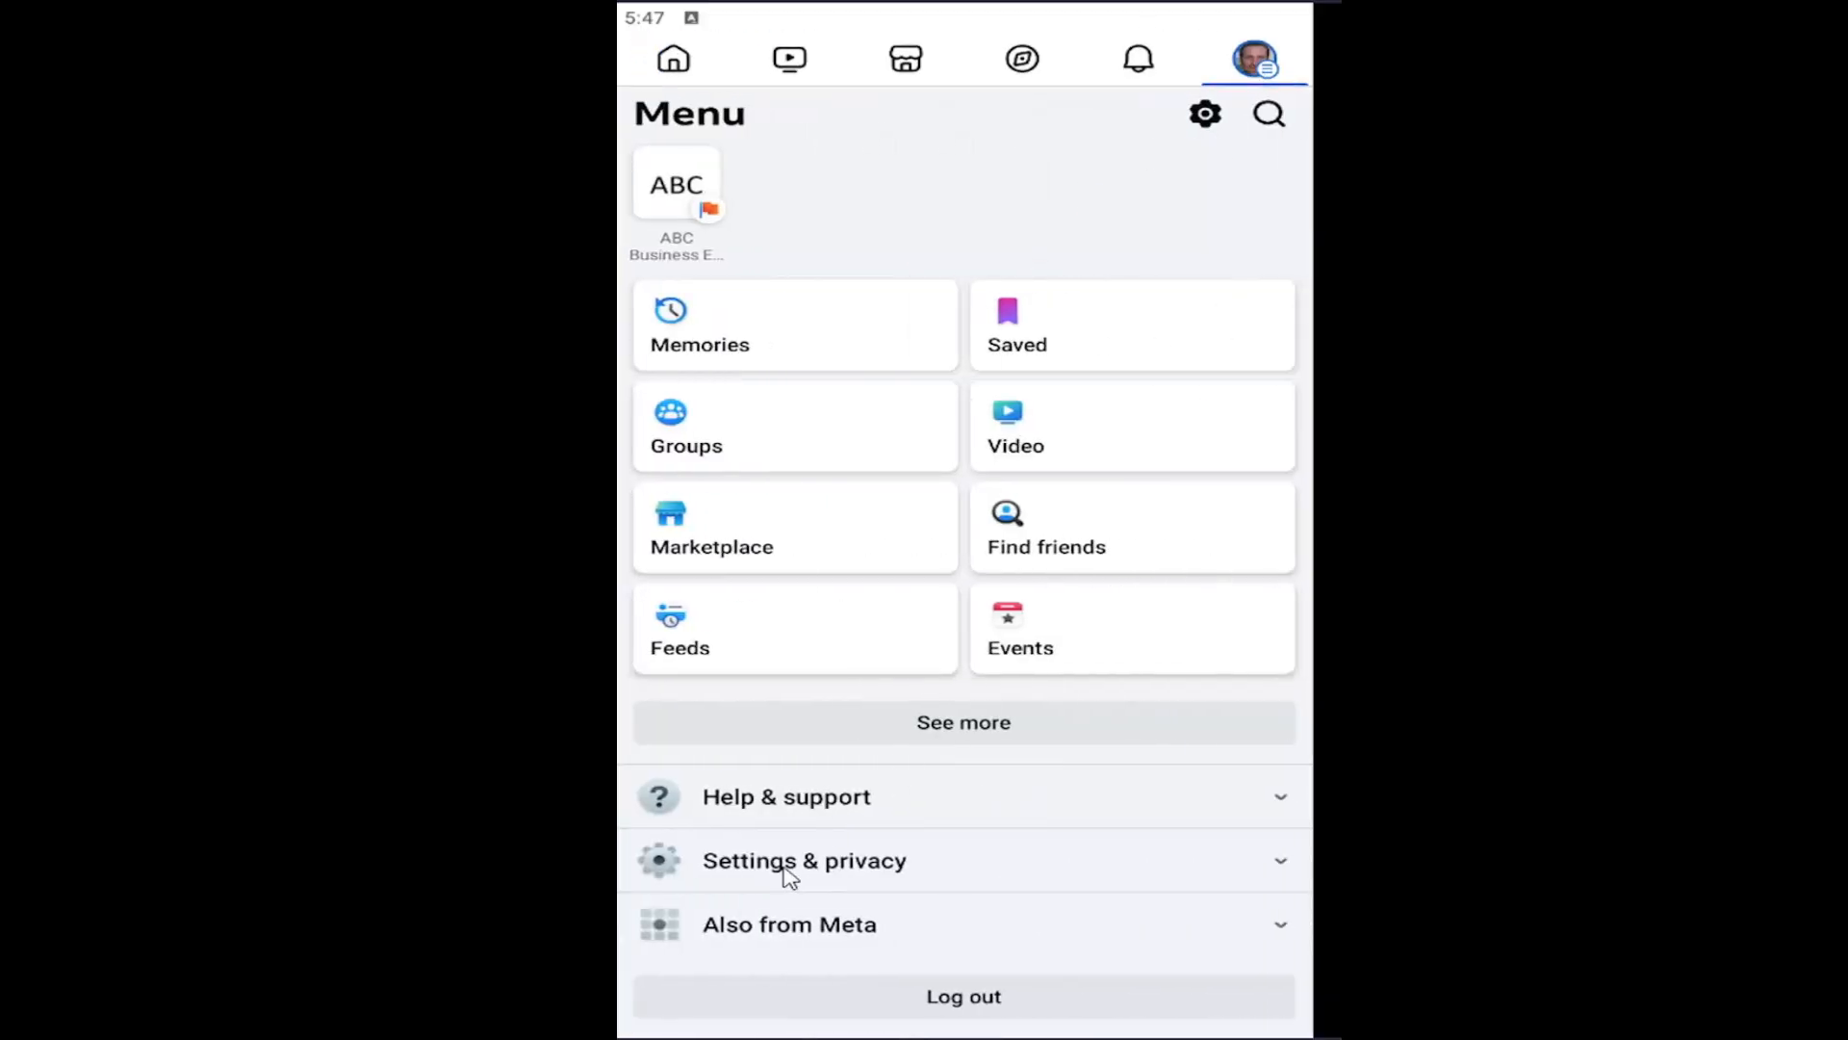
click(804, 860)
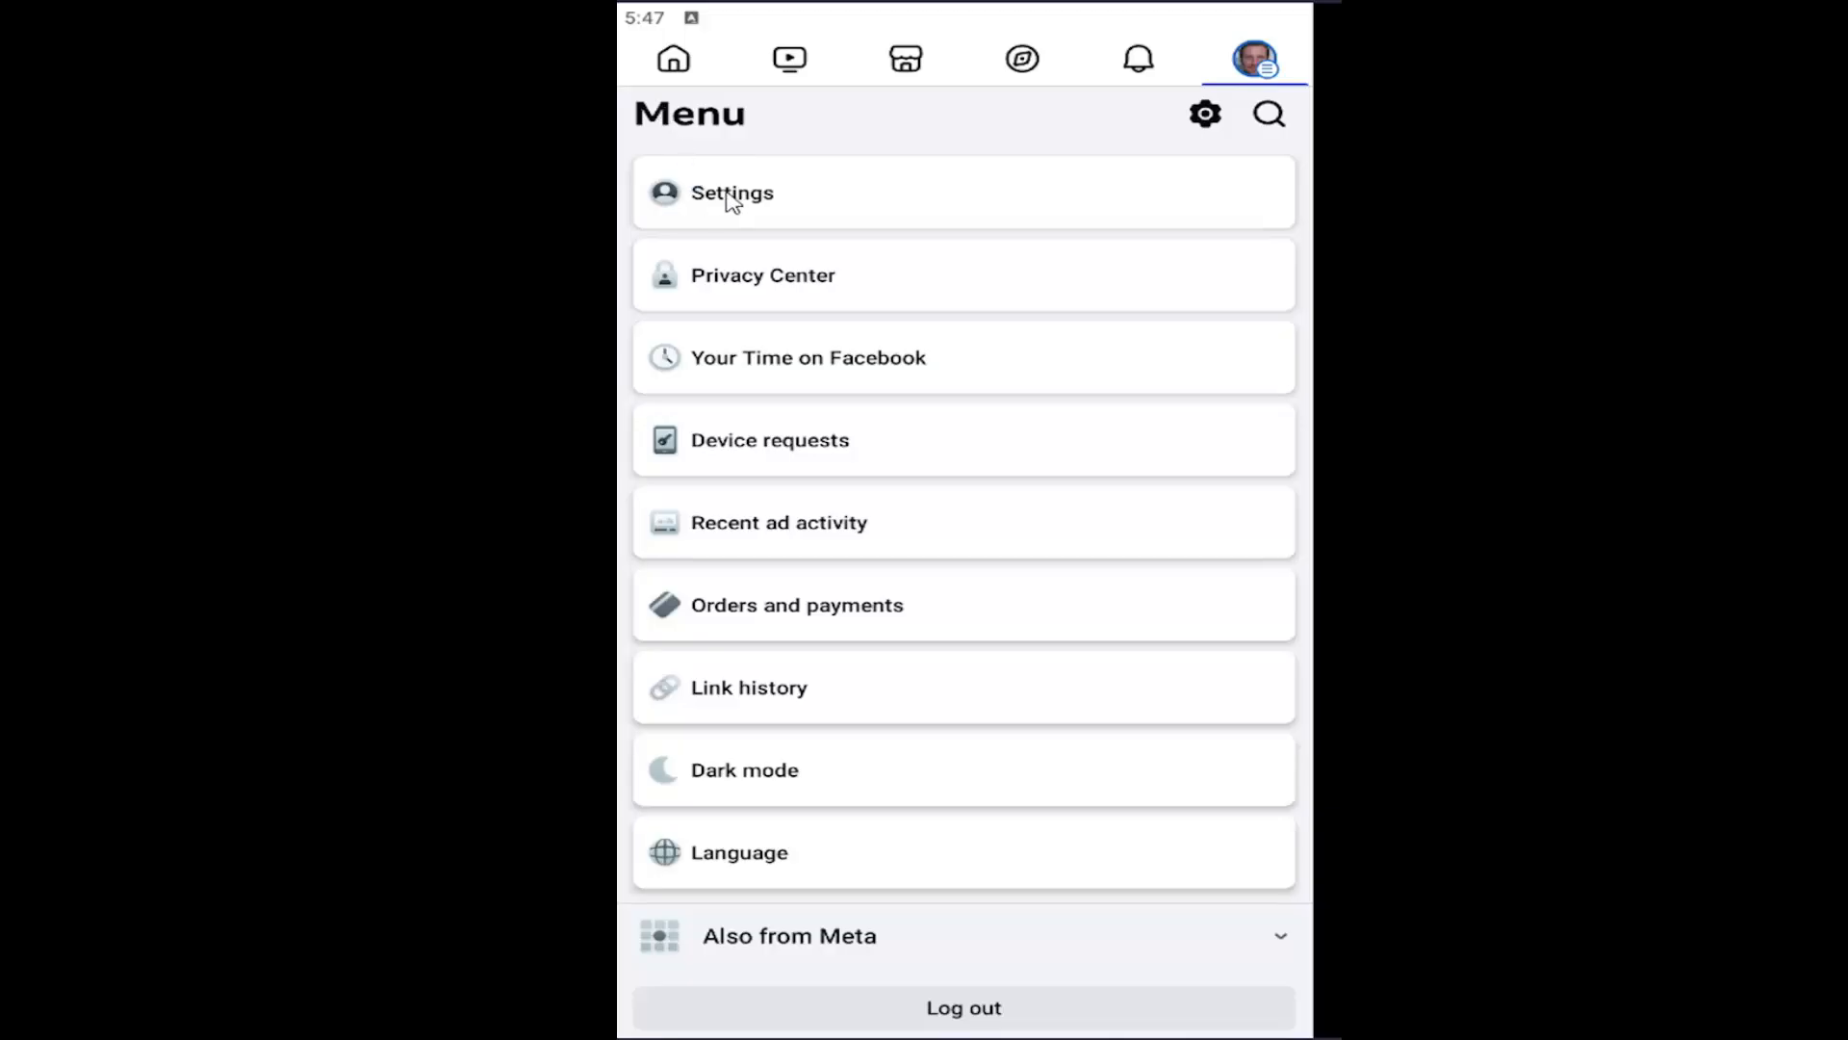
click(731, 193)
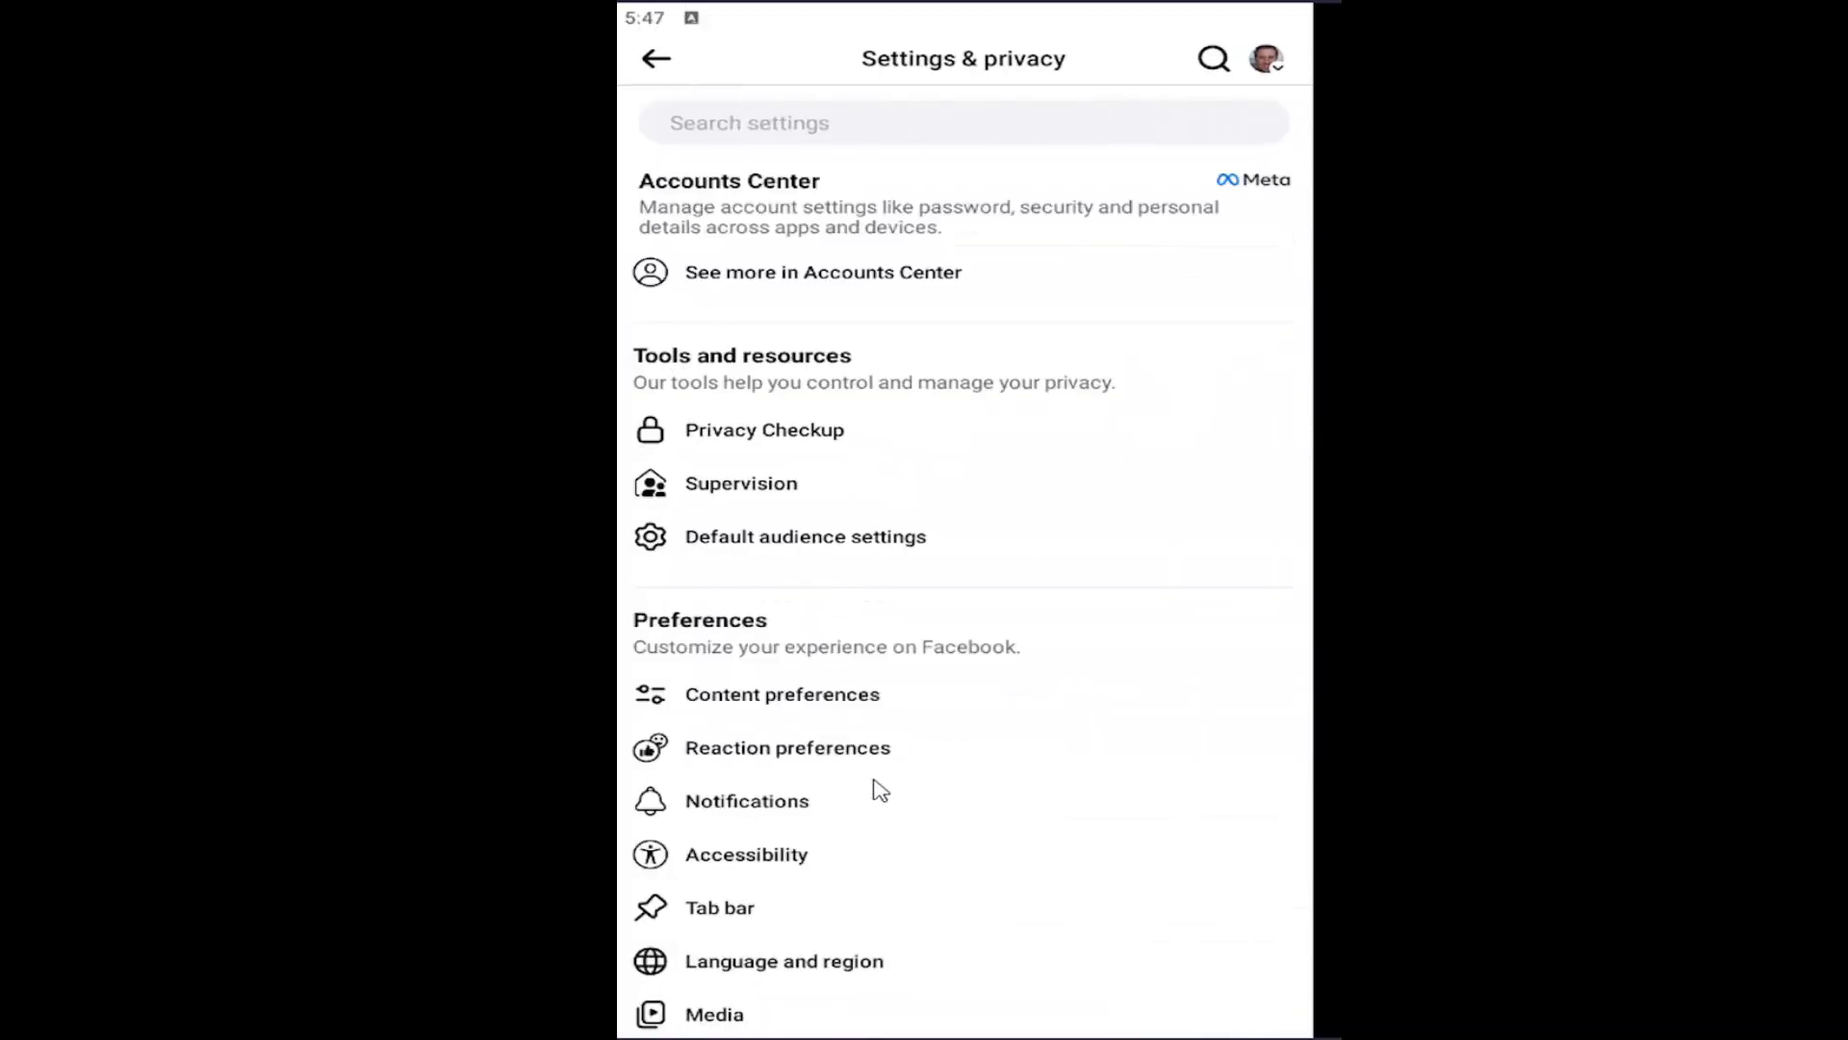
Scroll to Your activity and open the Device permissions list
scroll(down, 3)
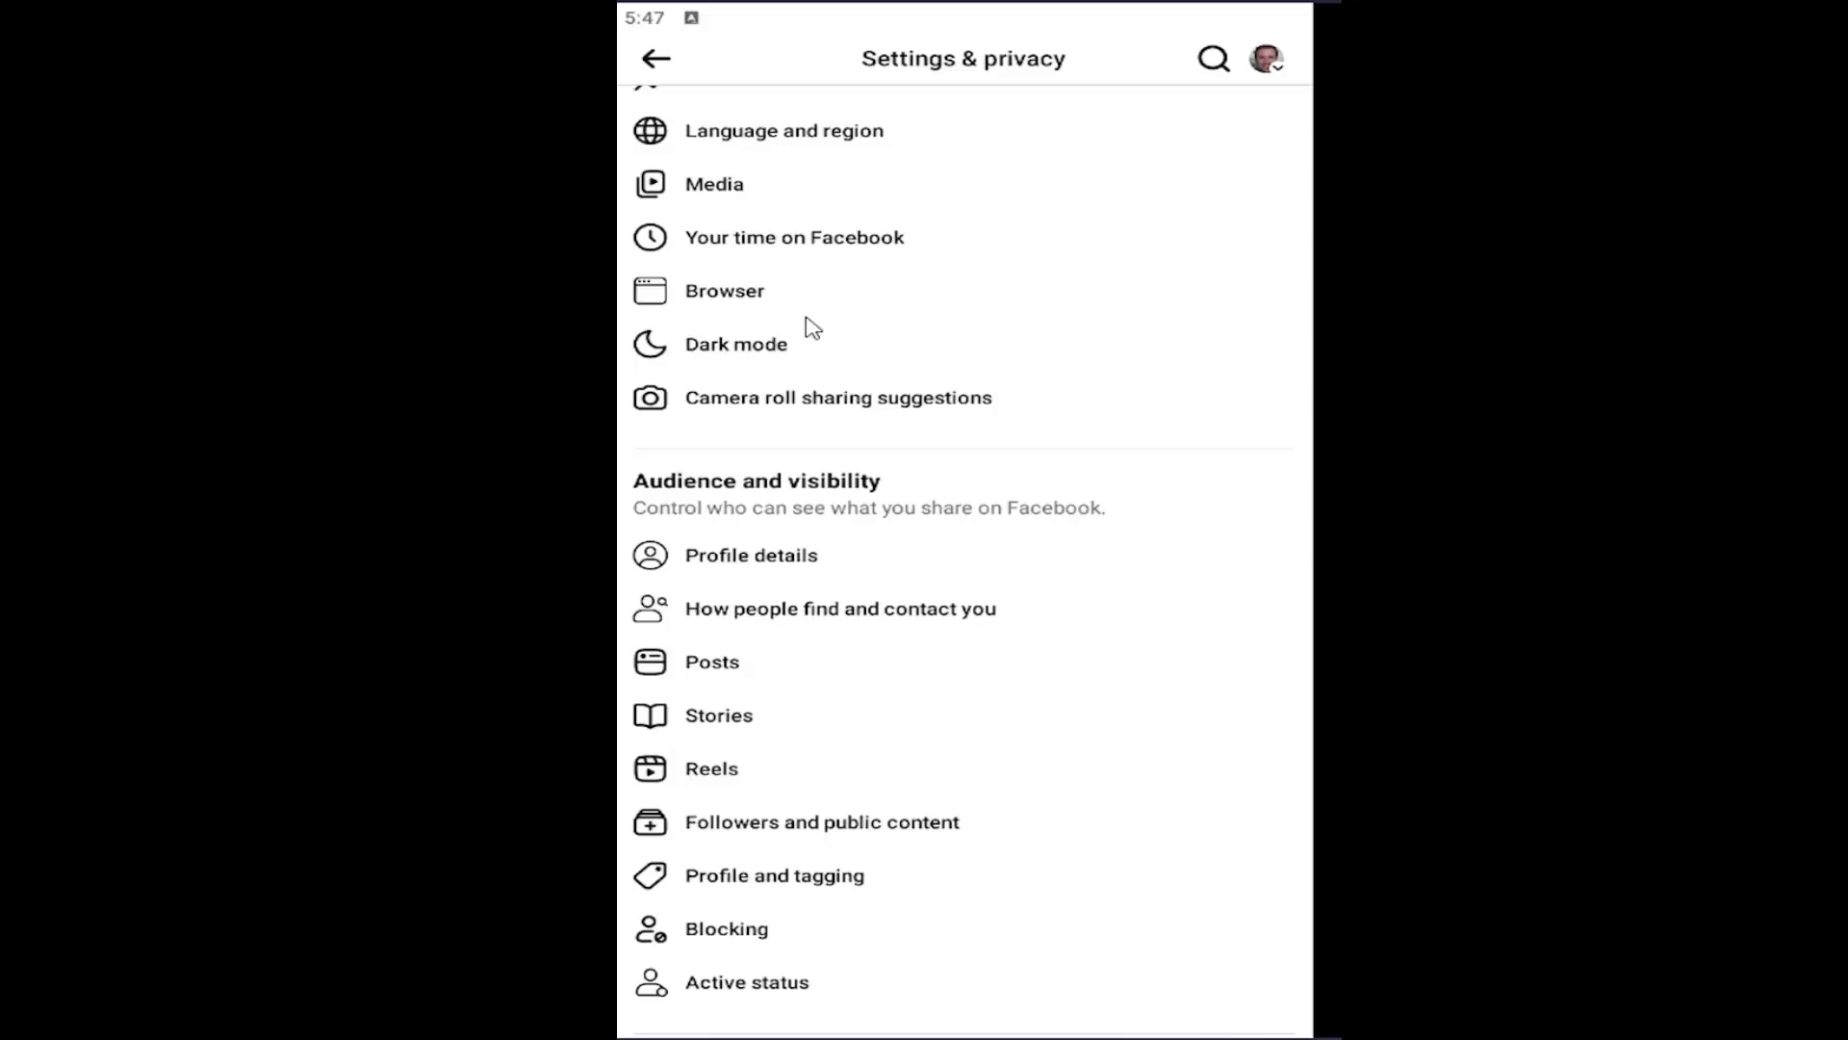
scroll(down, 3)
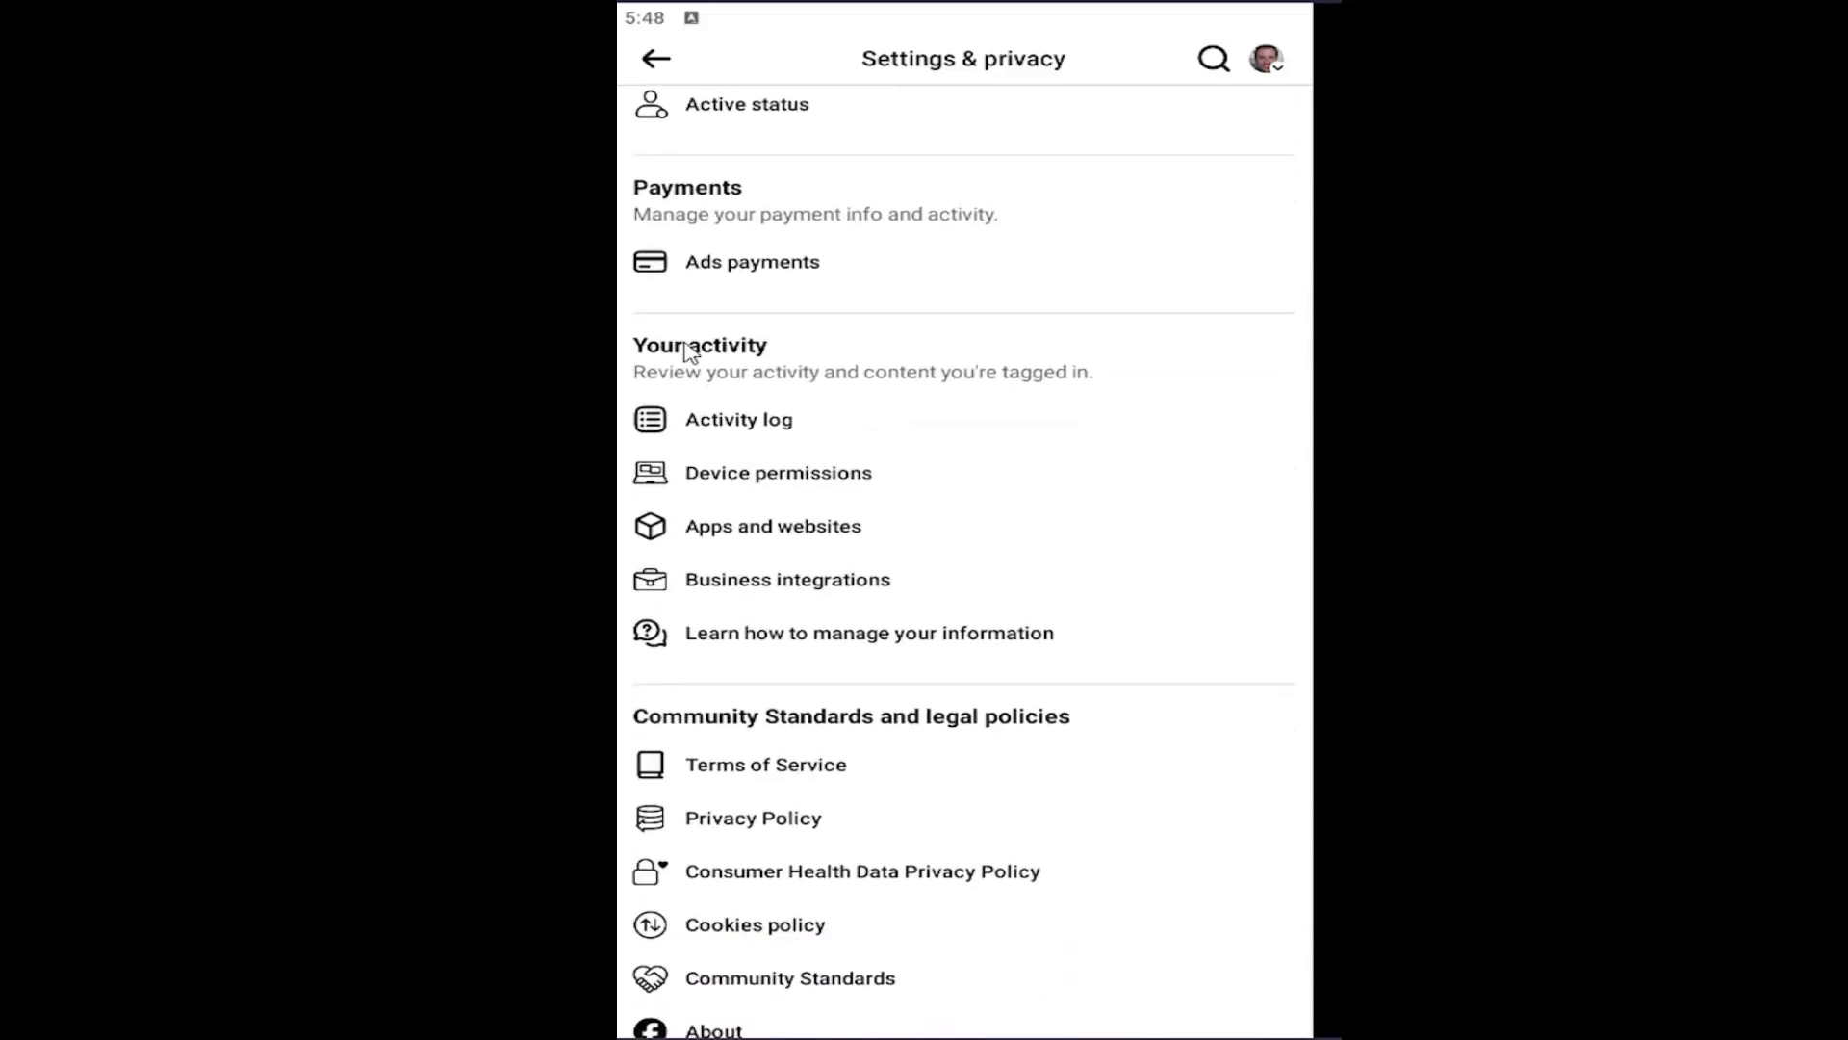
mouse_move(745, 484)
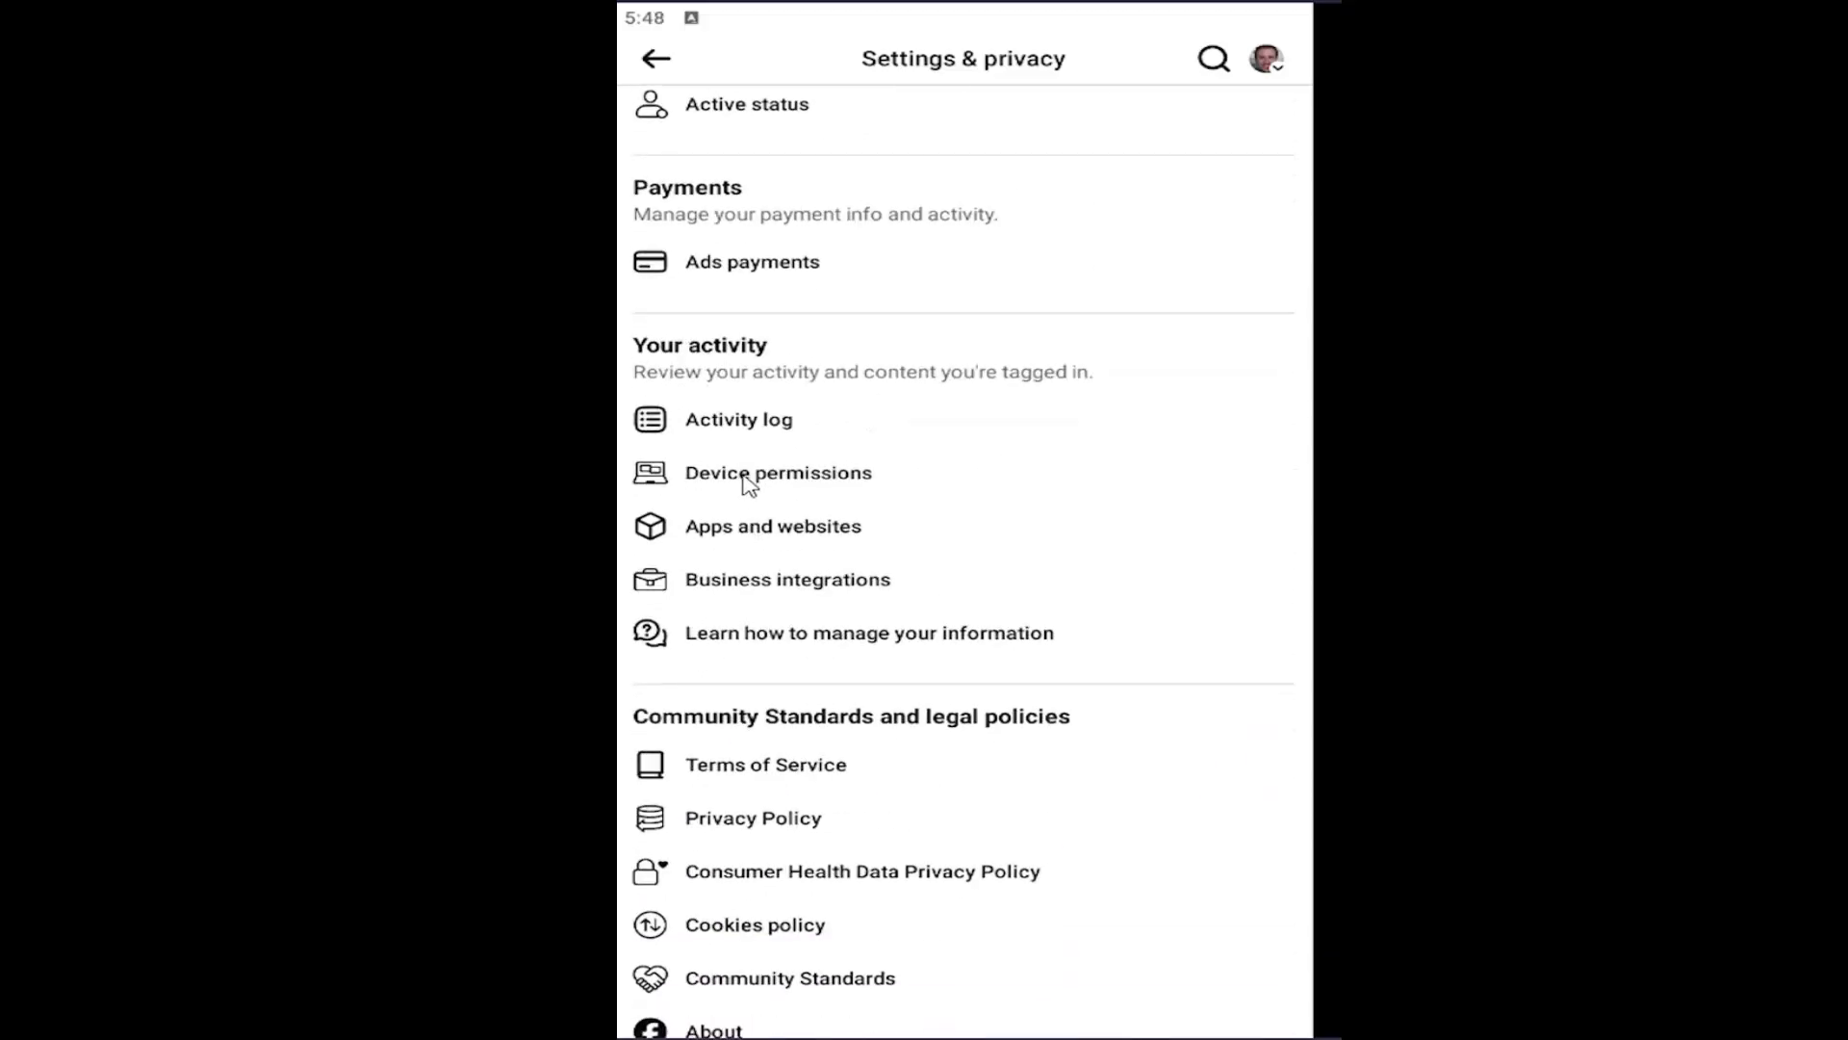
click(778, 471)
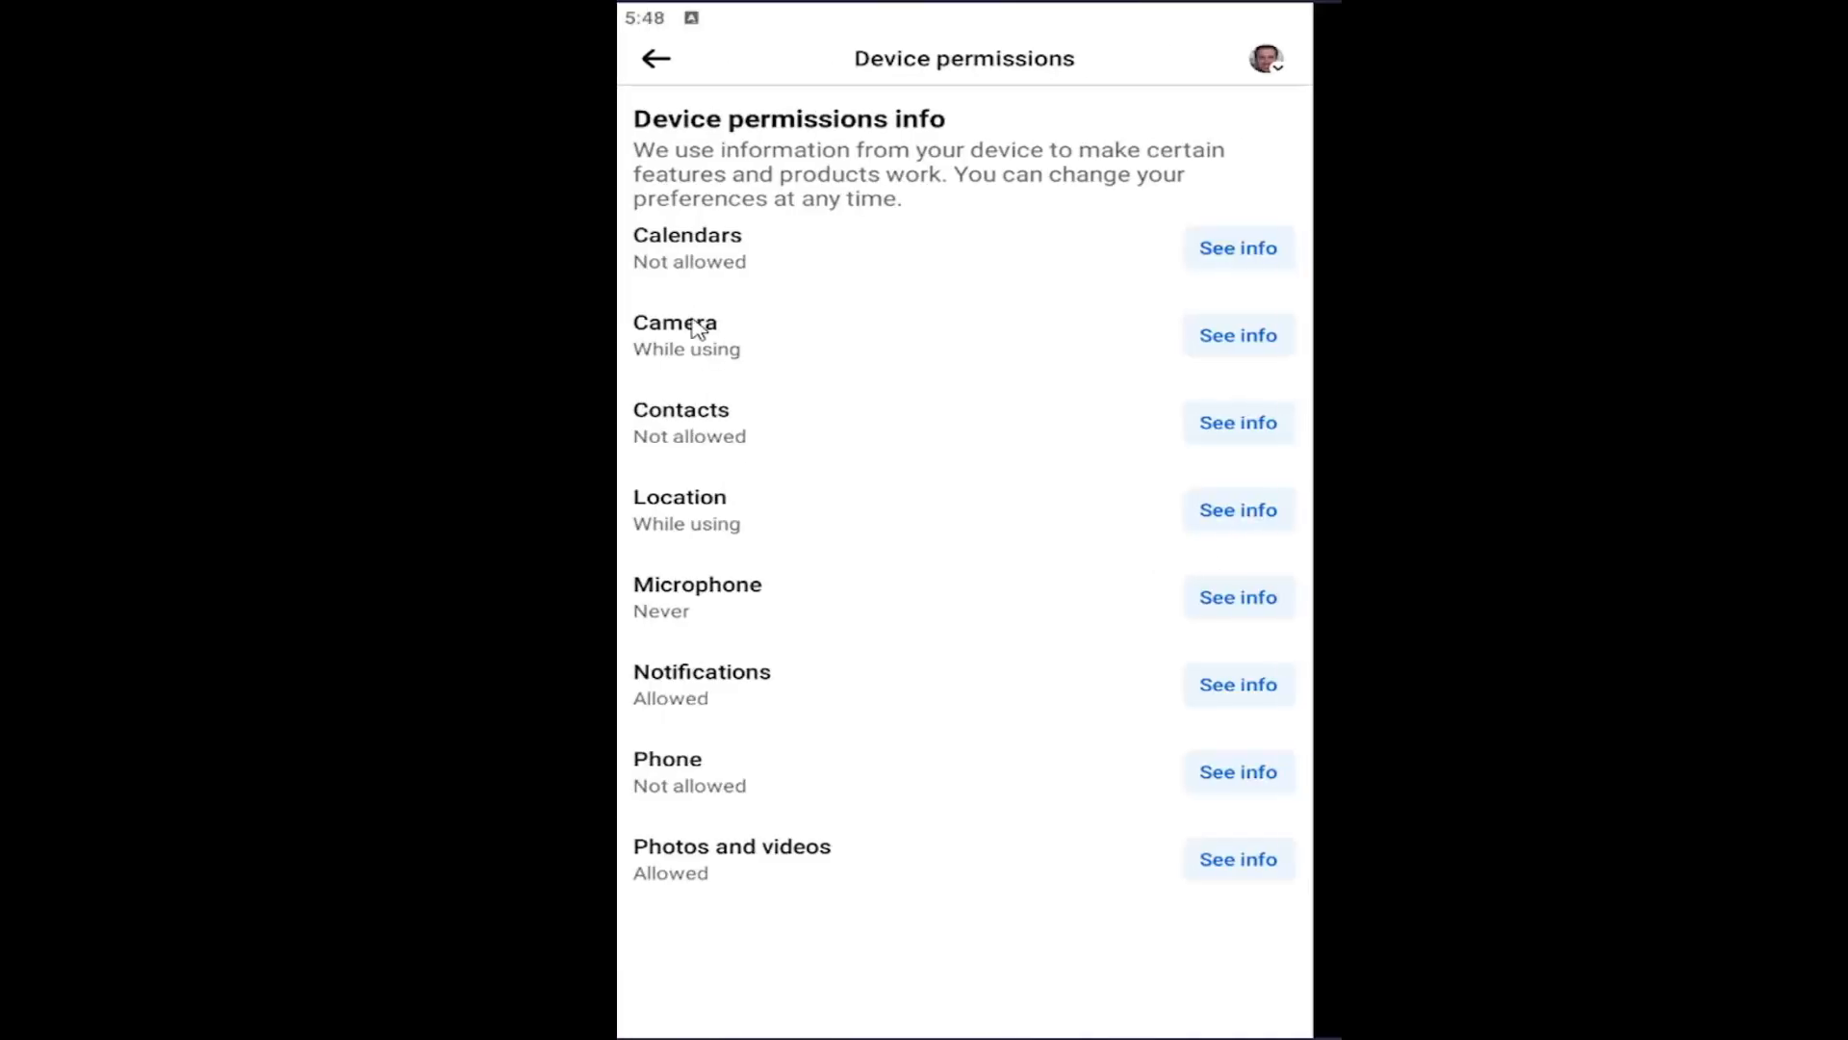
mouse_move(1239, 340)
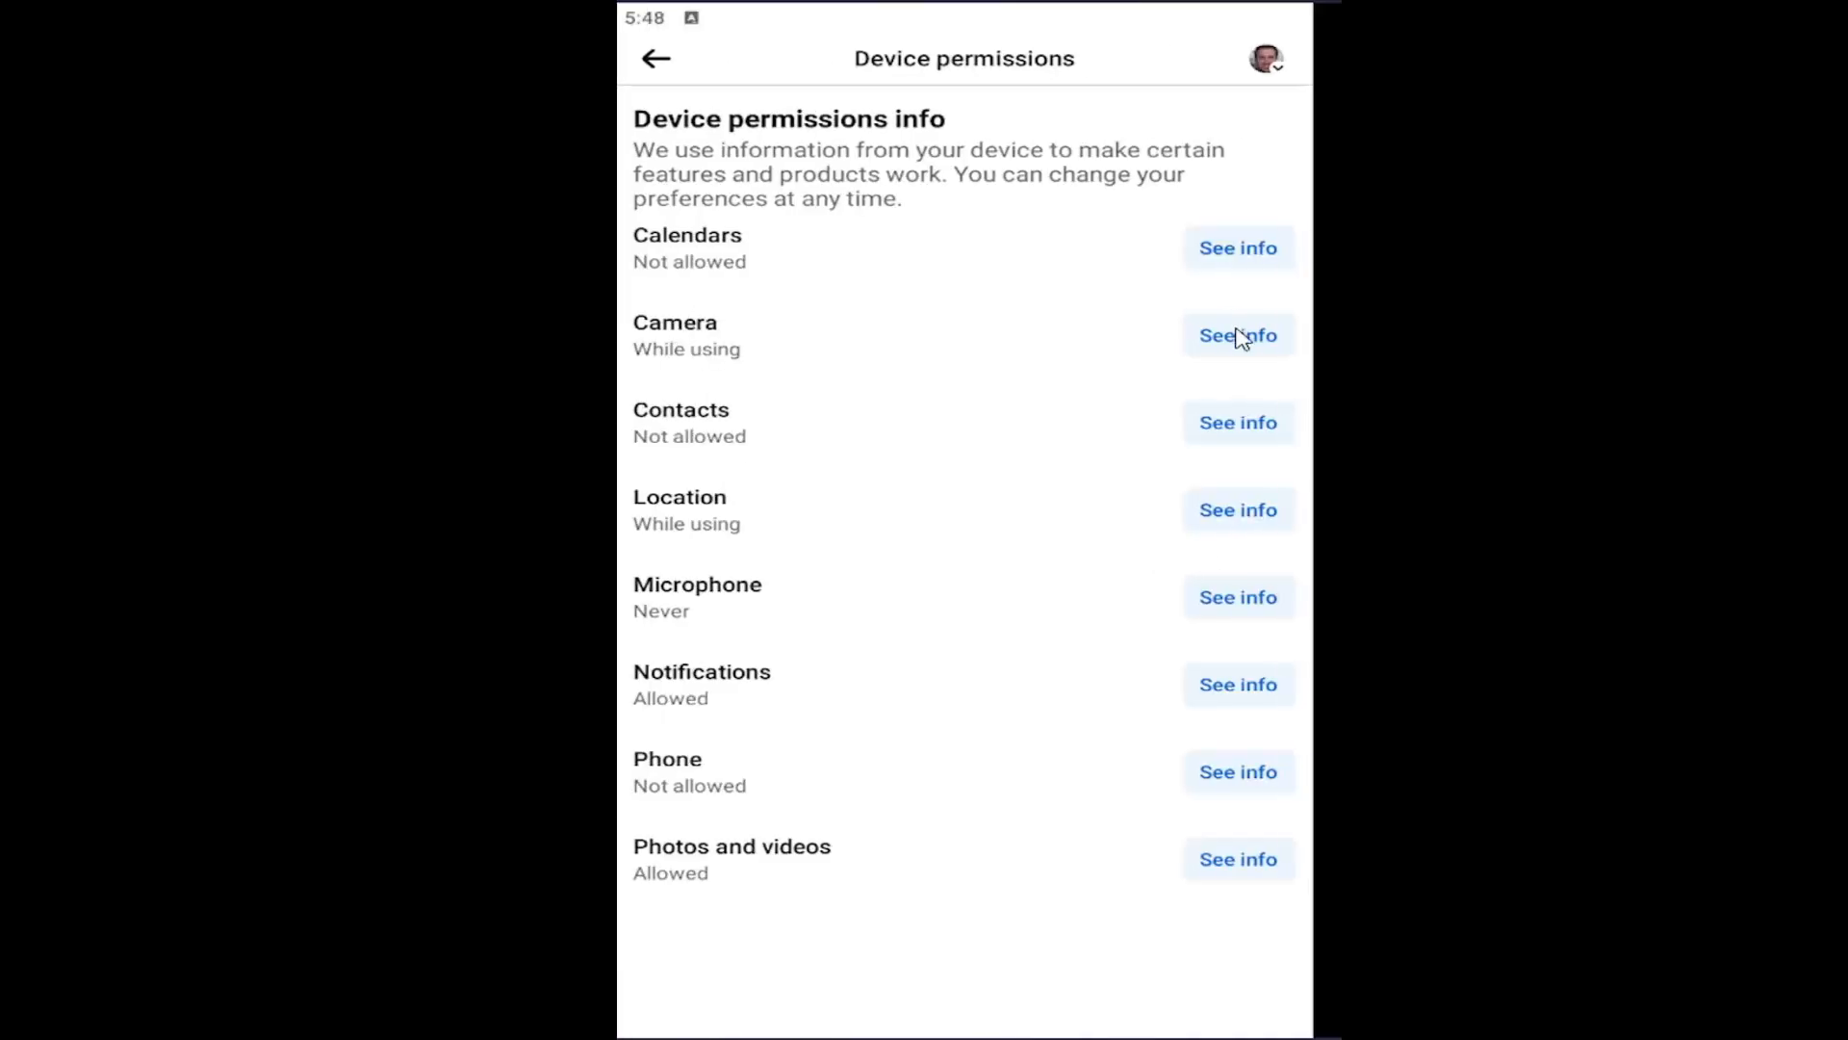
click(1238, 335)
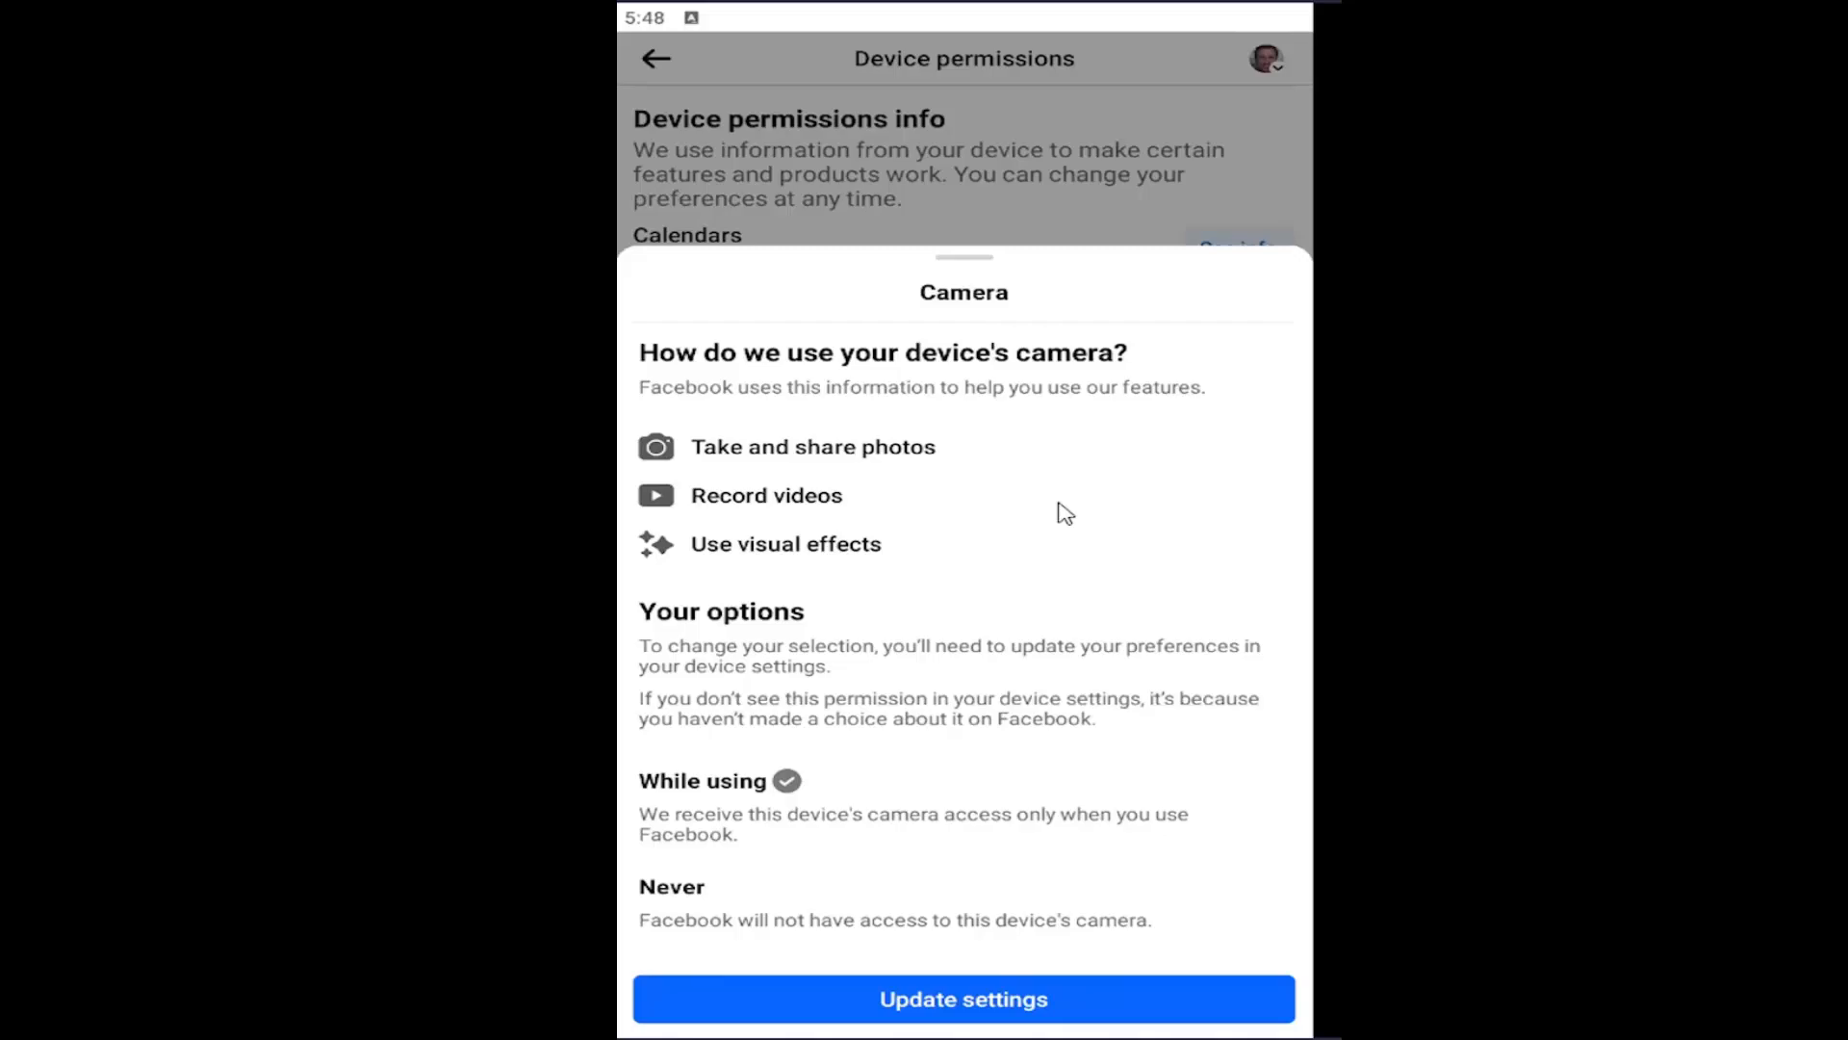
mouse_move(935, 975)
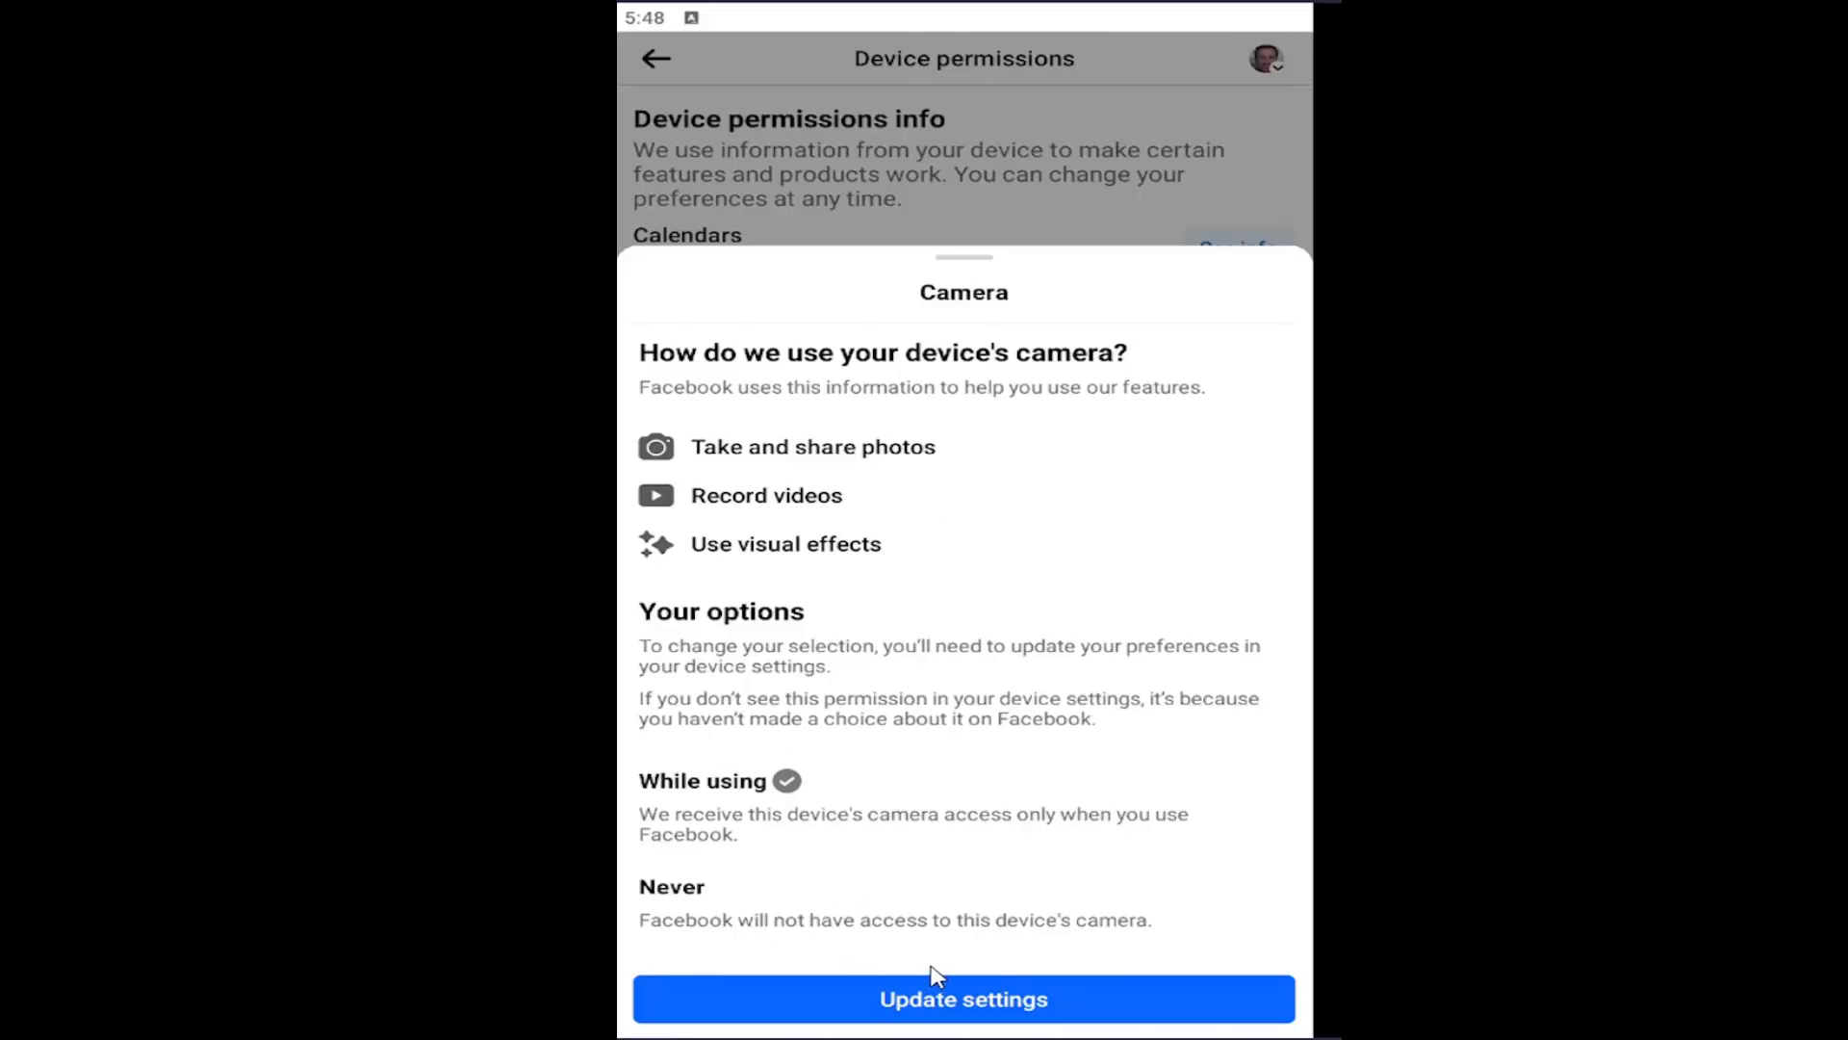
click(963, 999)
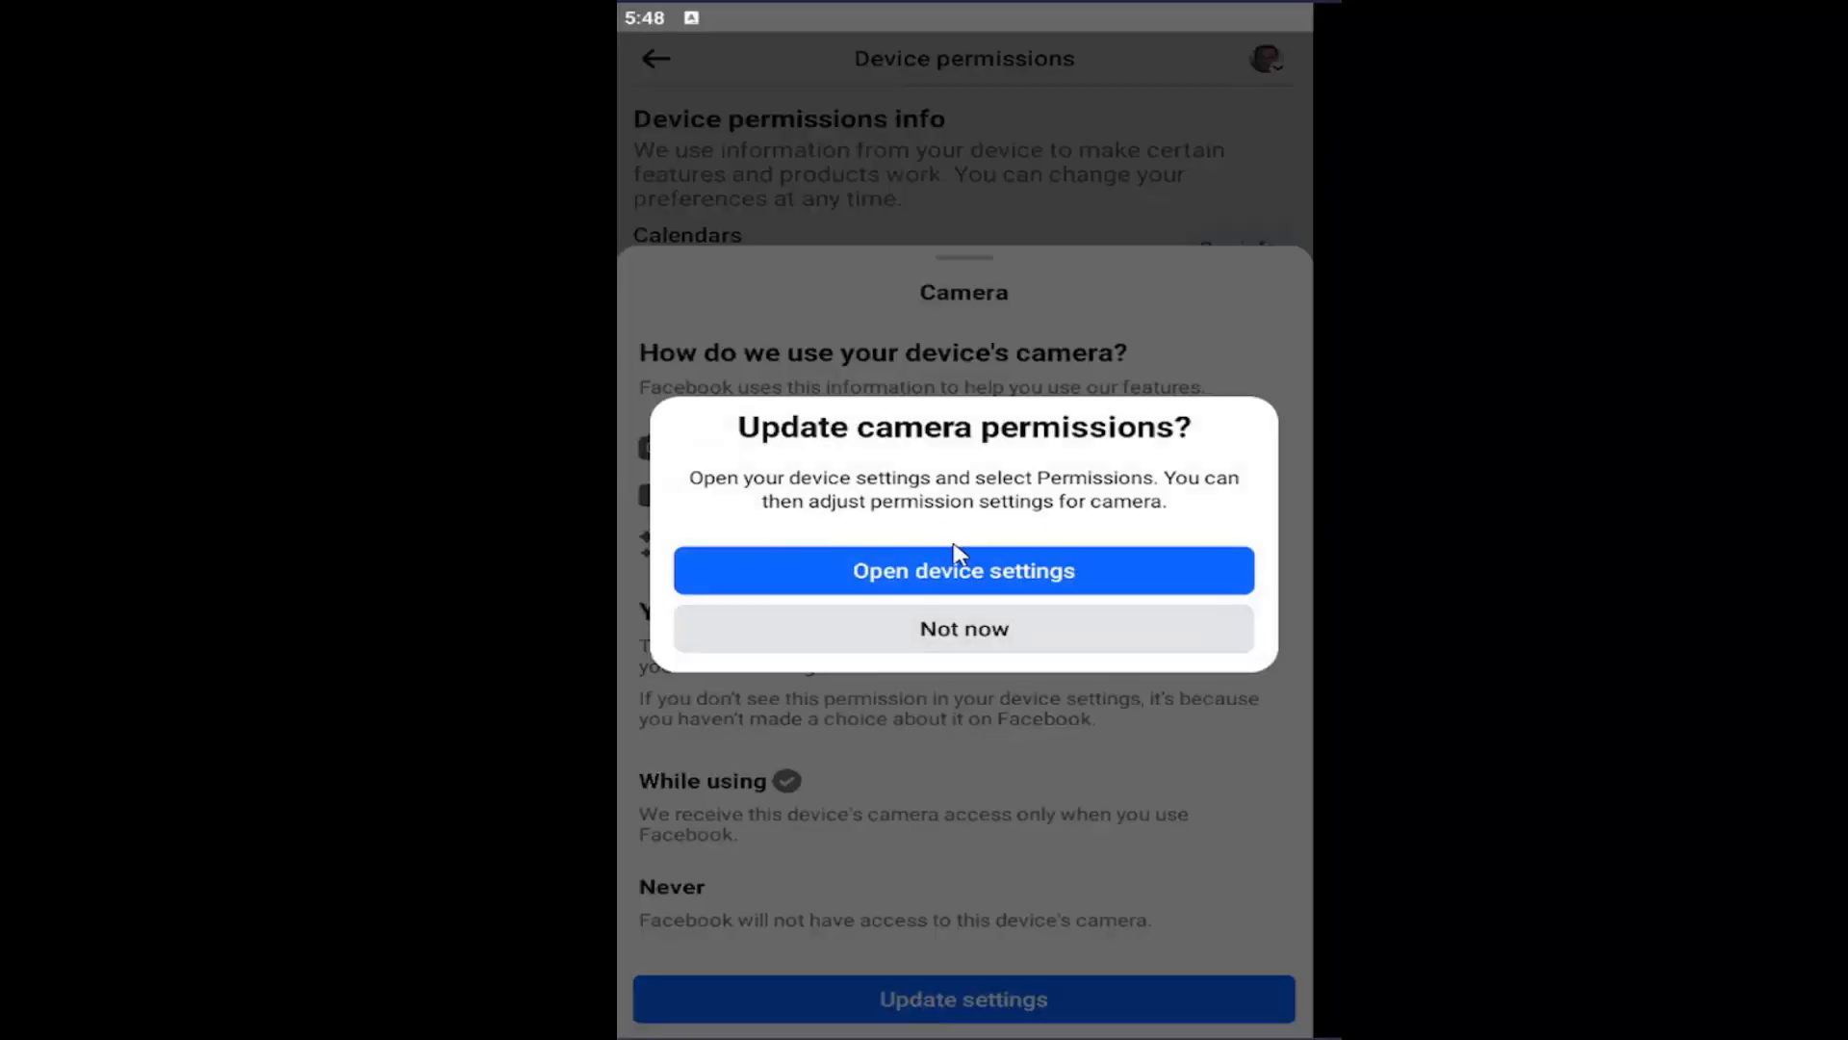
click(962, 571)
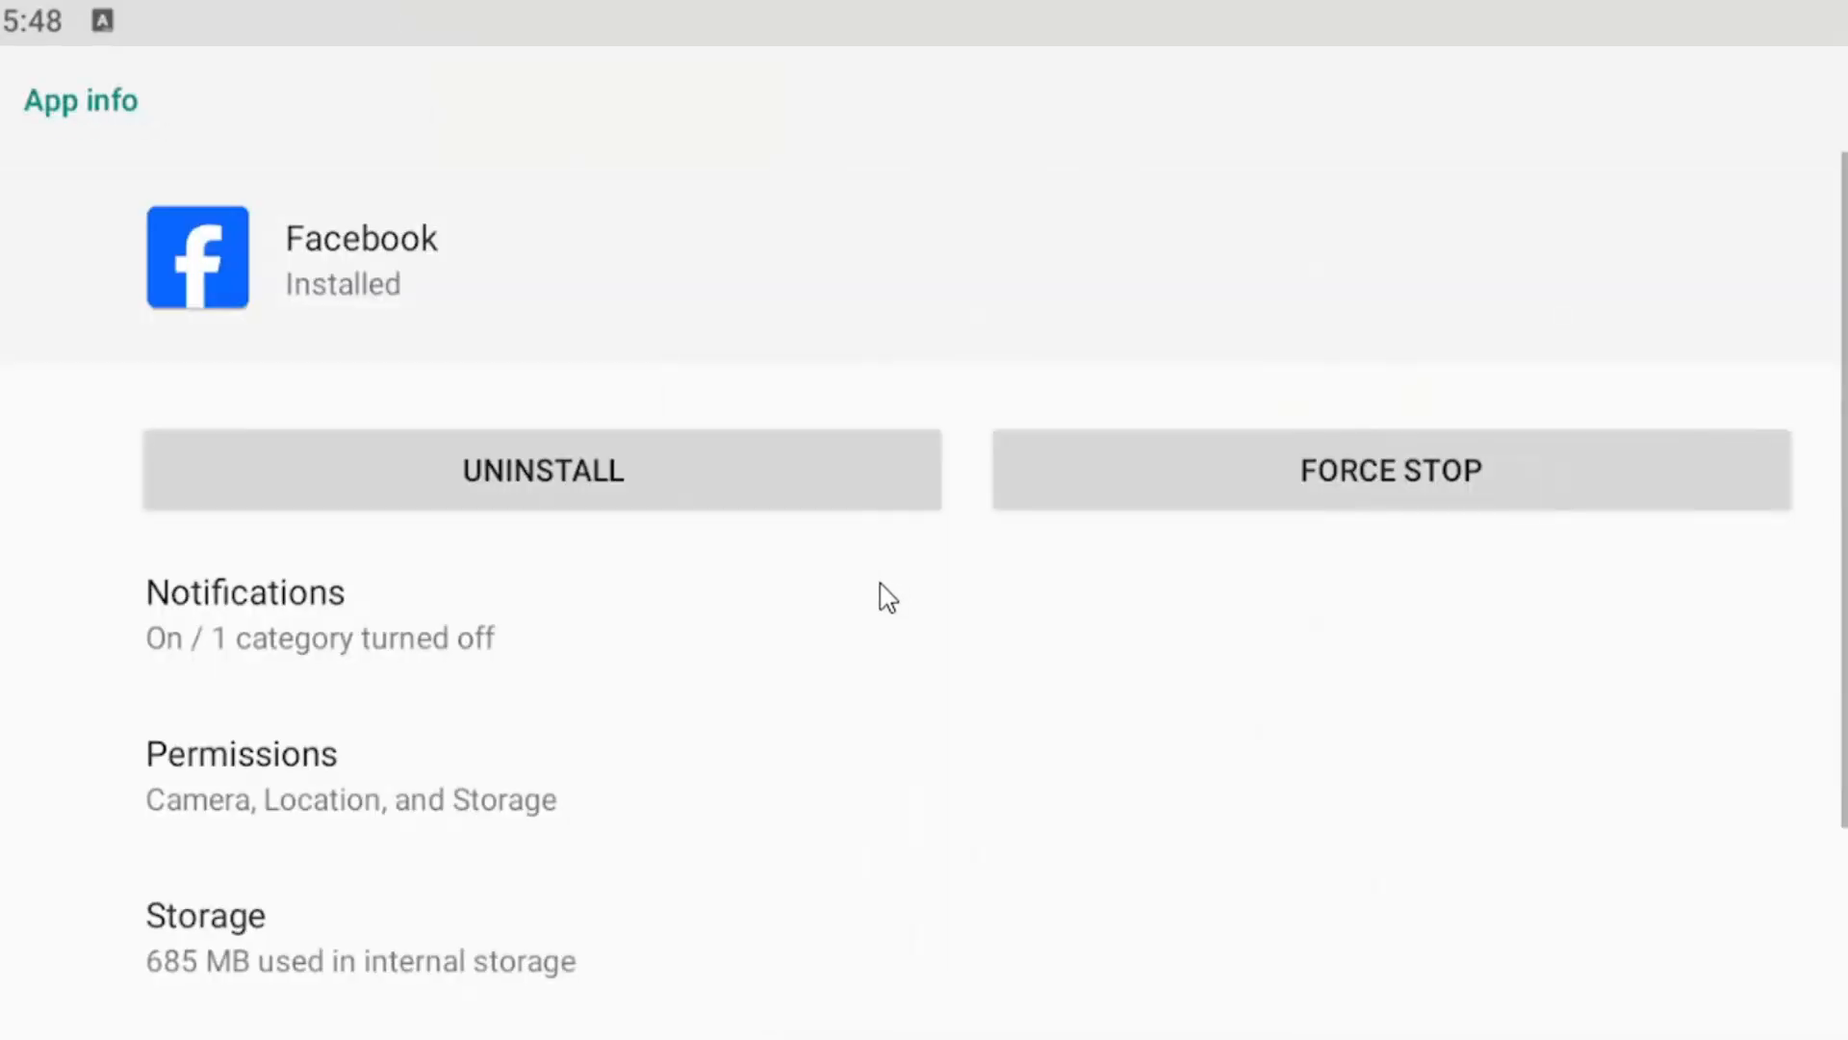
mouse_move(276, 805)
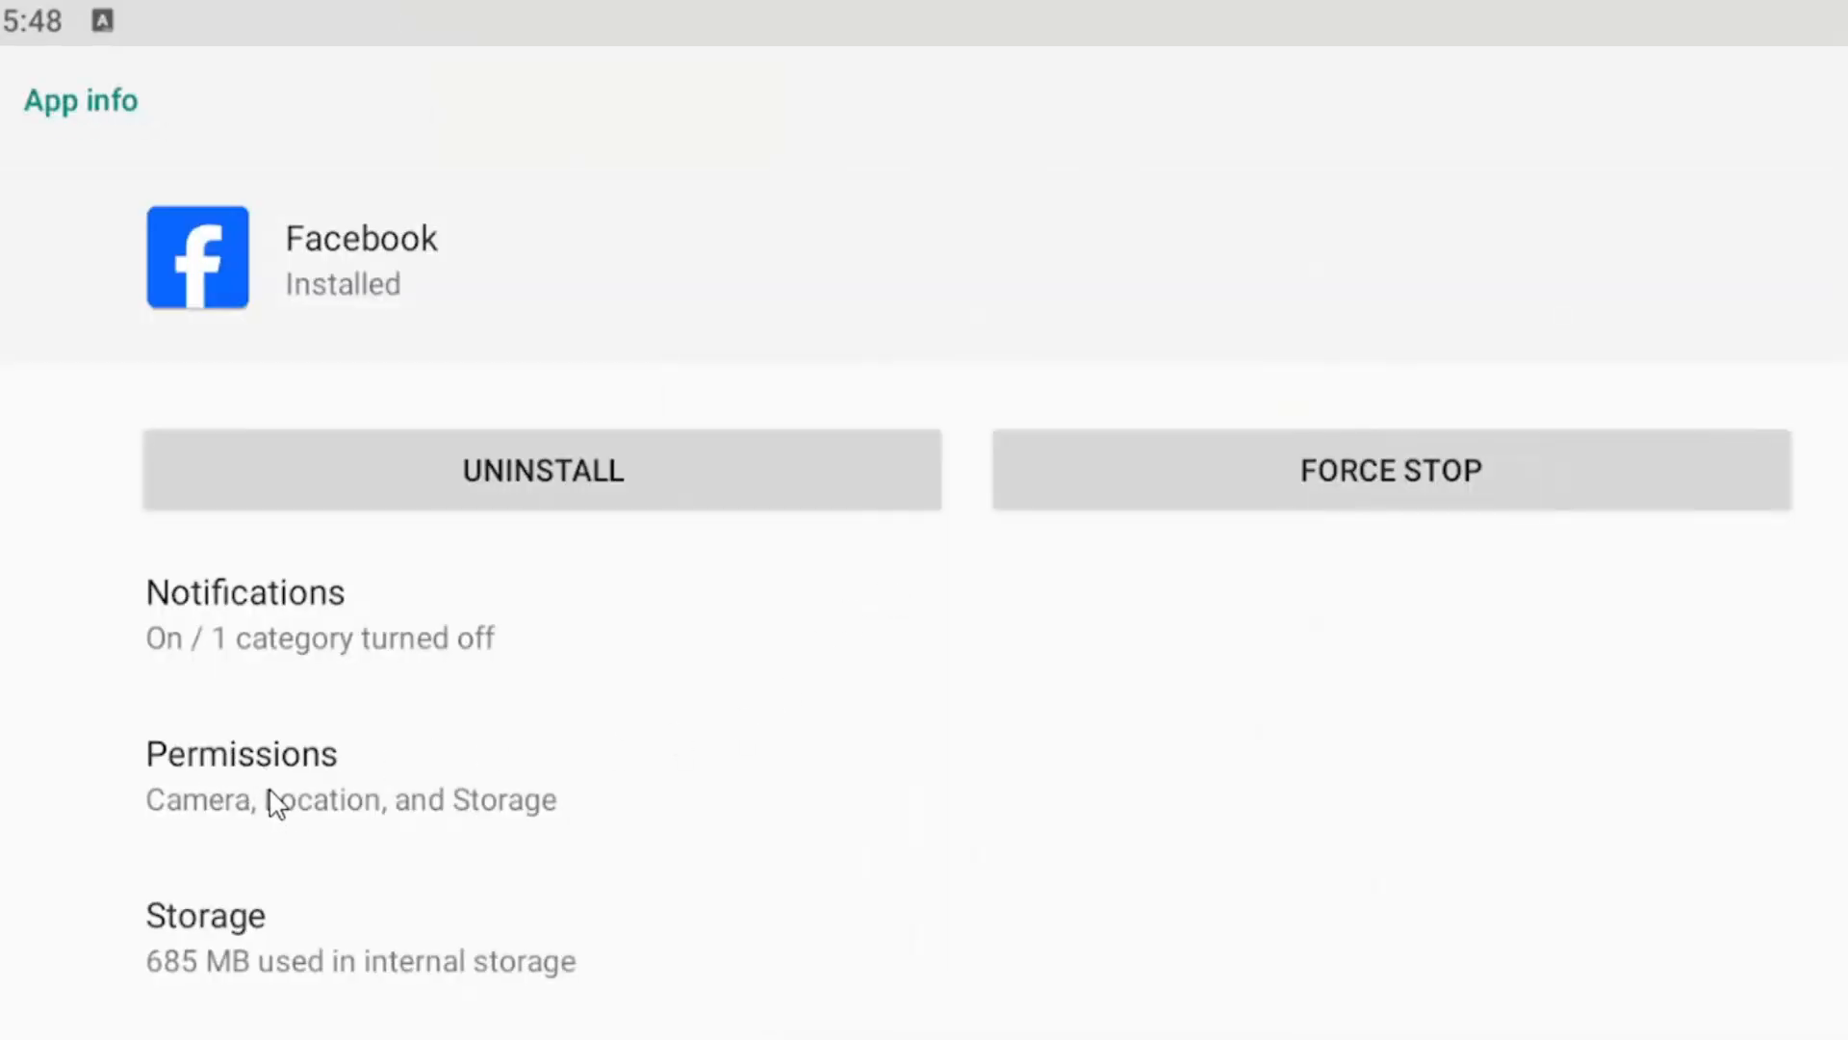
View Facebook's Android permissions showing Camera allowed, then return to App info
click(241, 754)
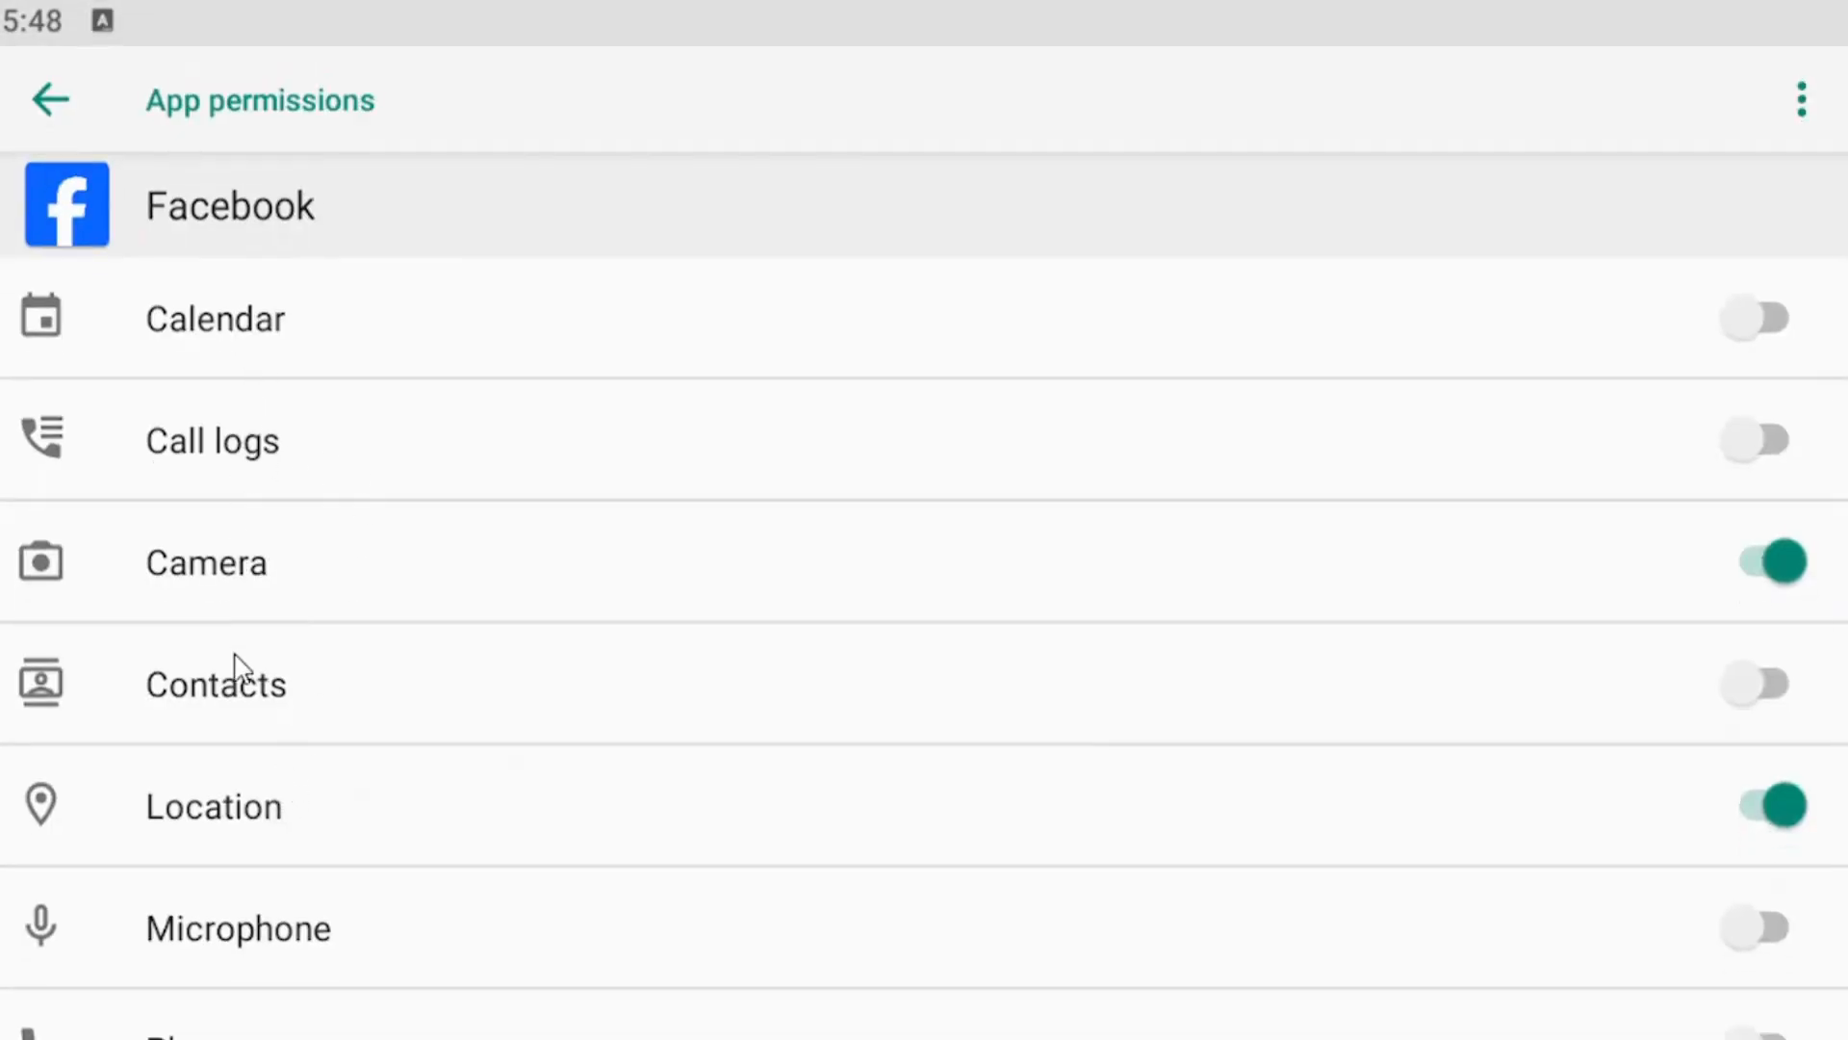
mouse_move(203, 63)
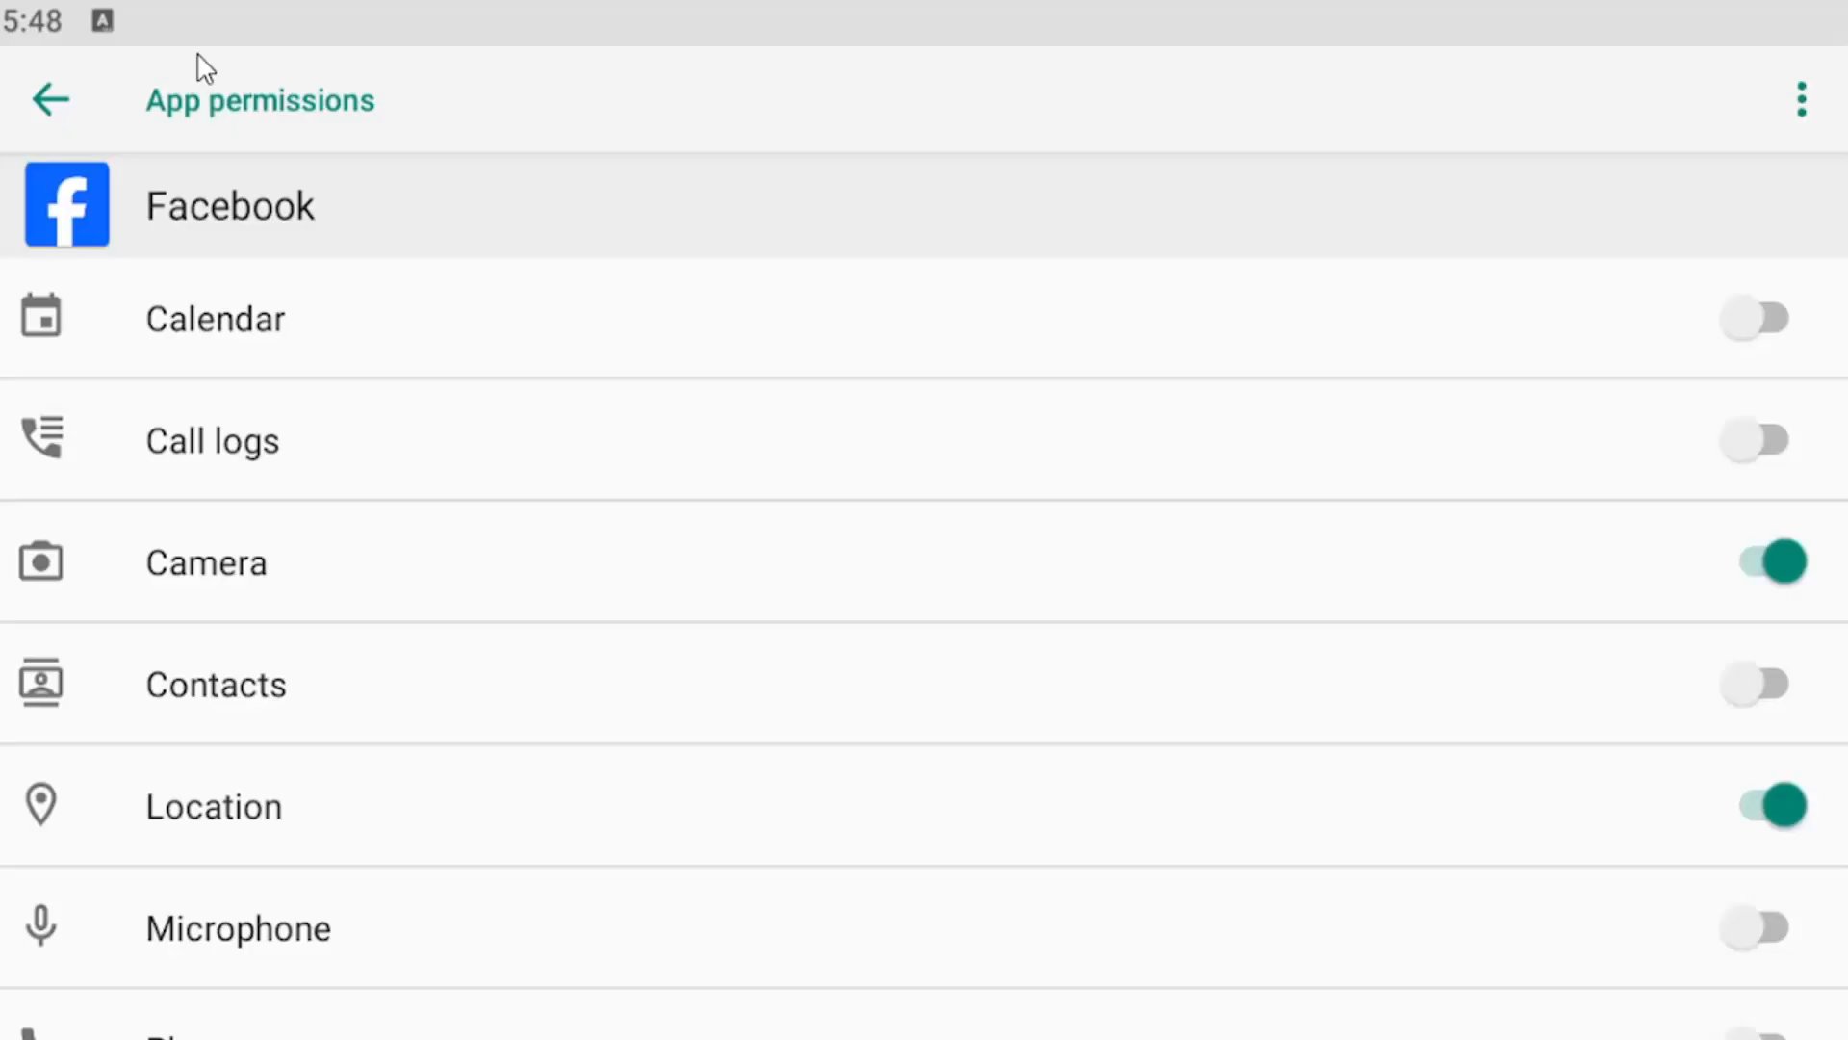
click(51, 99)
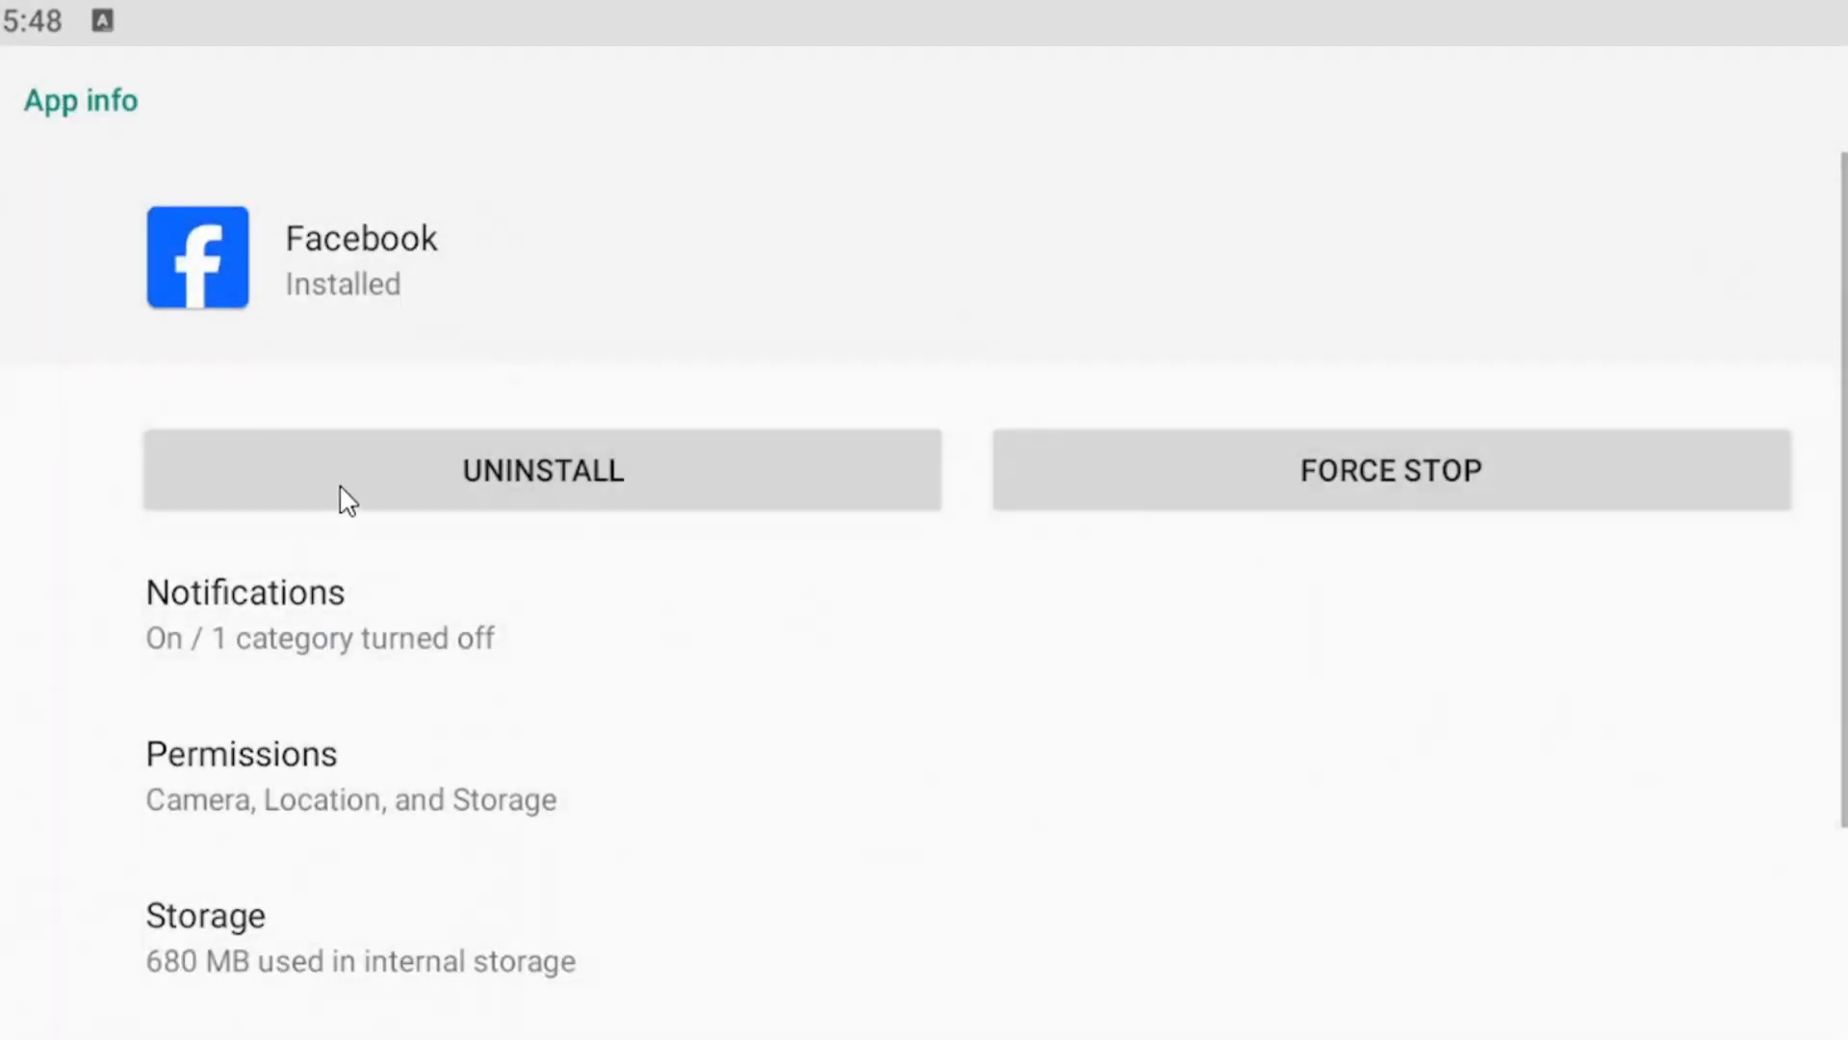
mouse_move(110, 246)
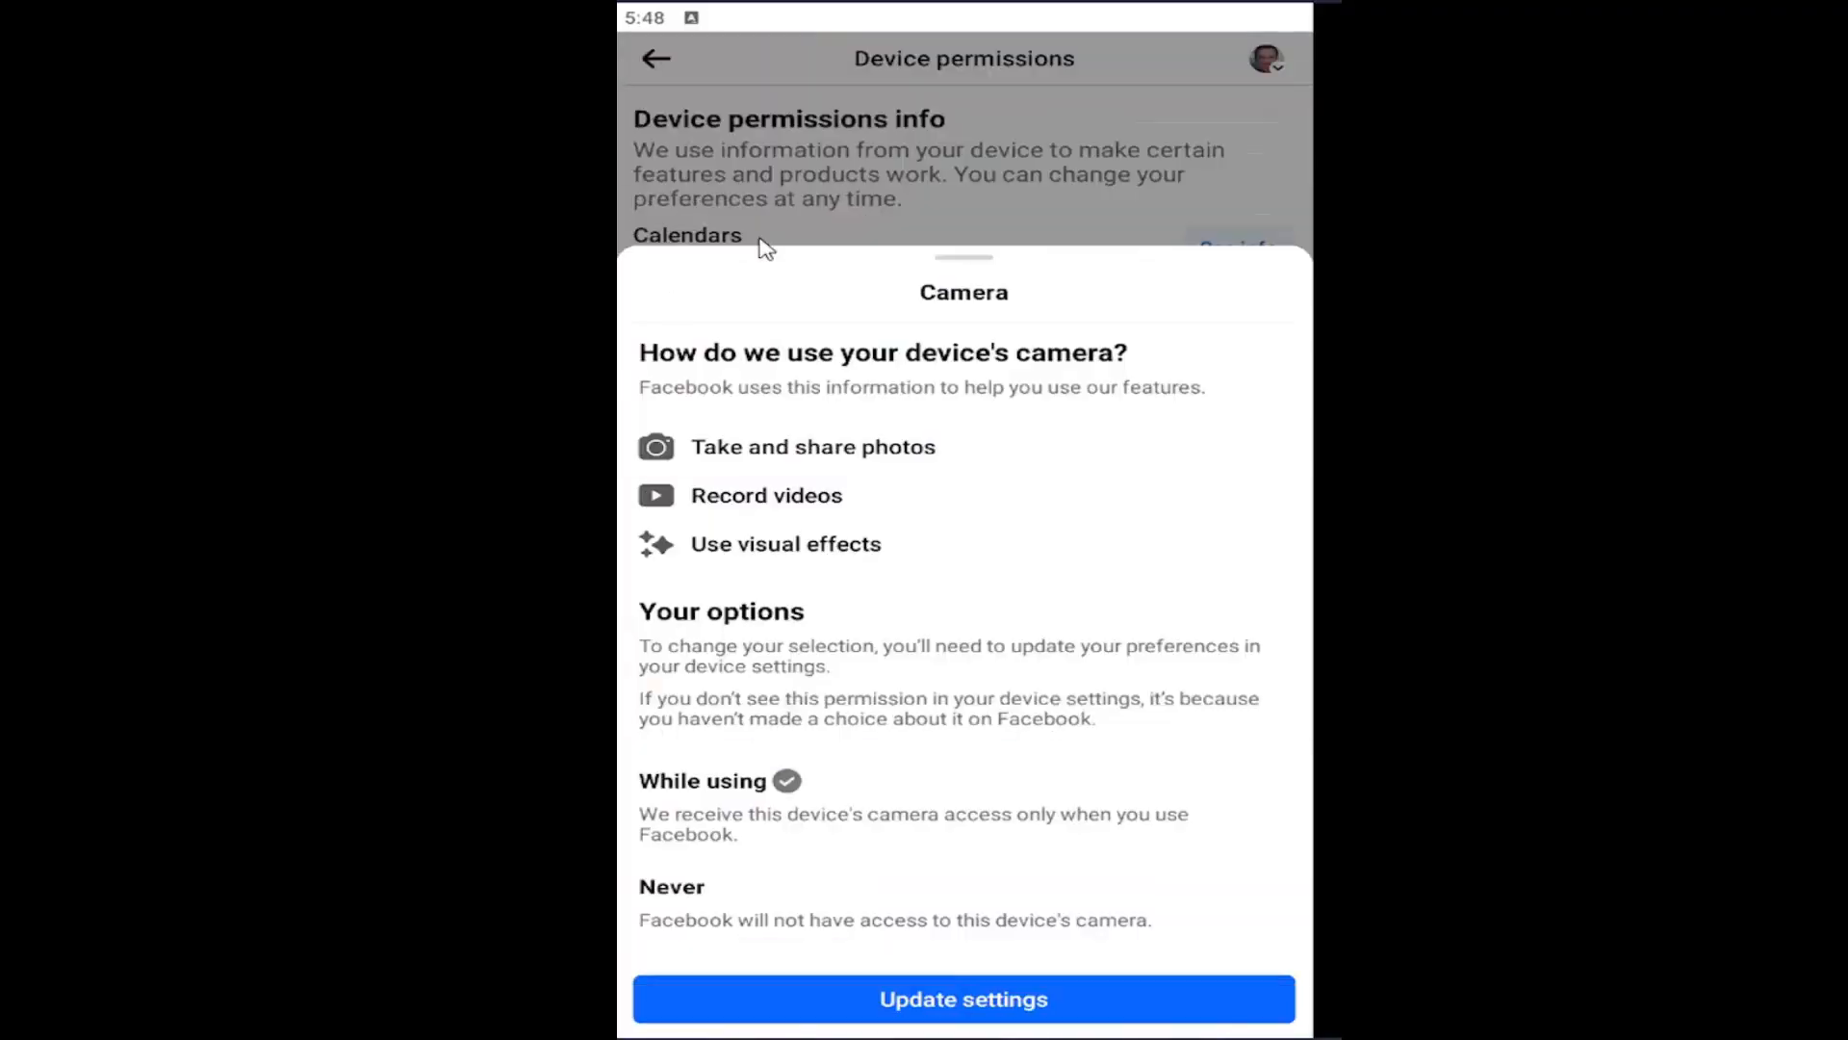
mouse_move(818, 205)
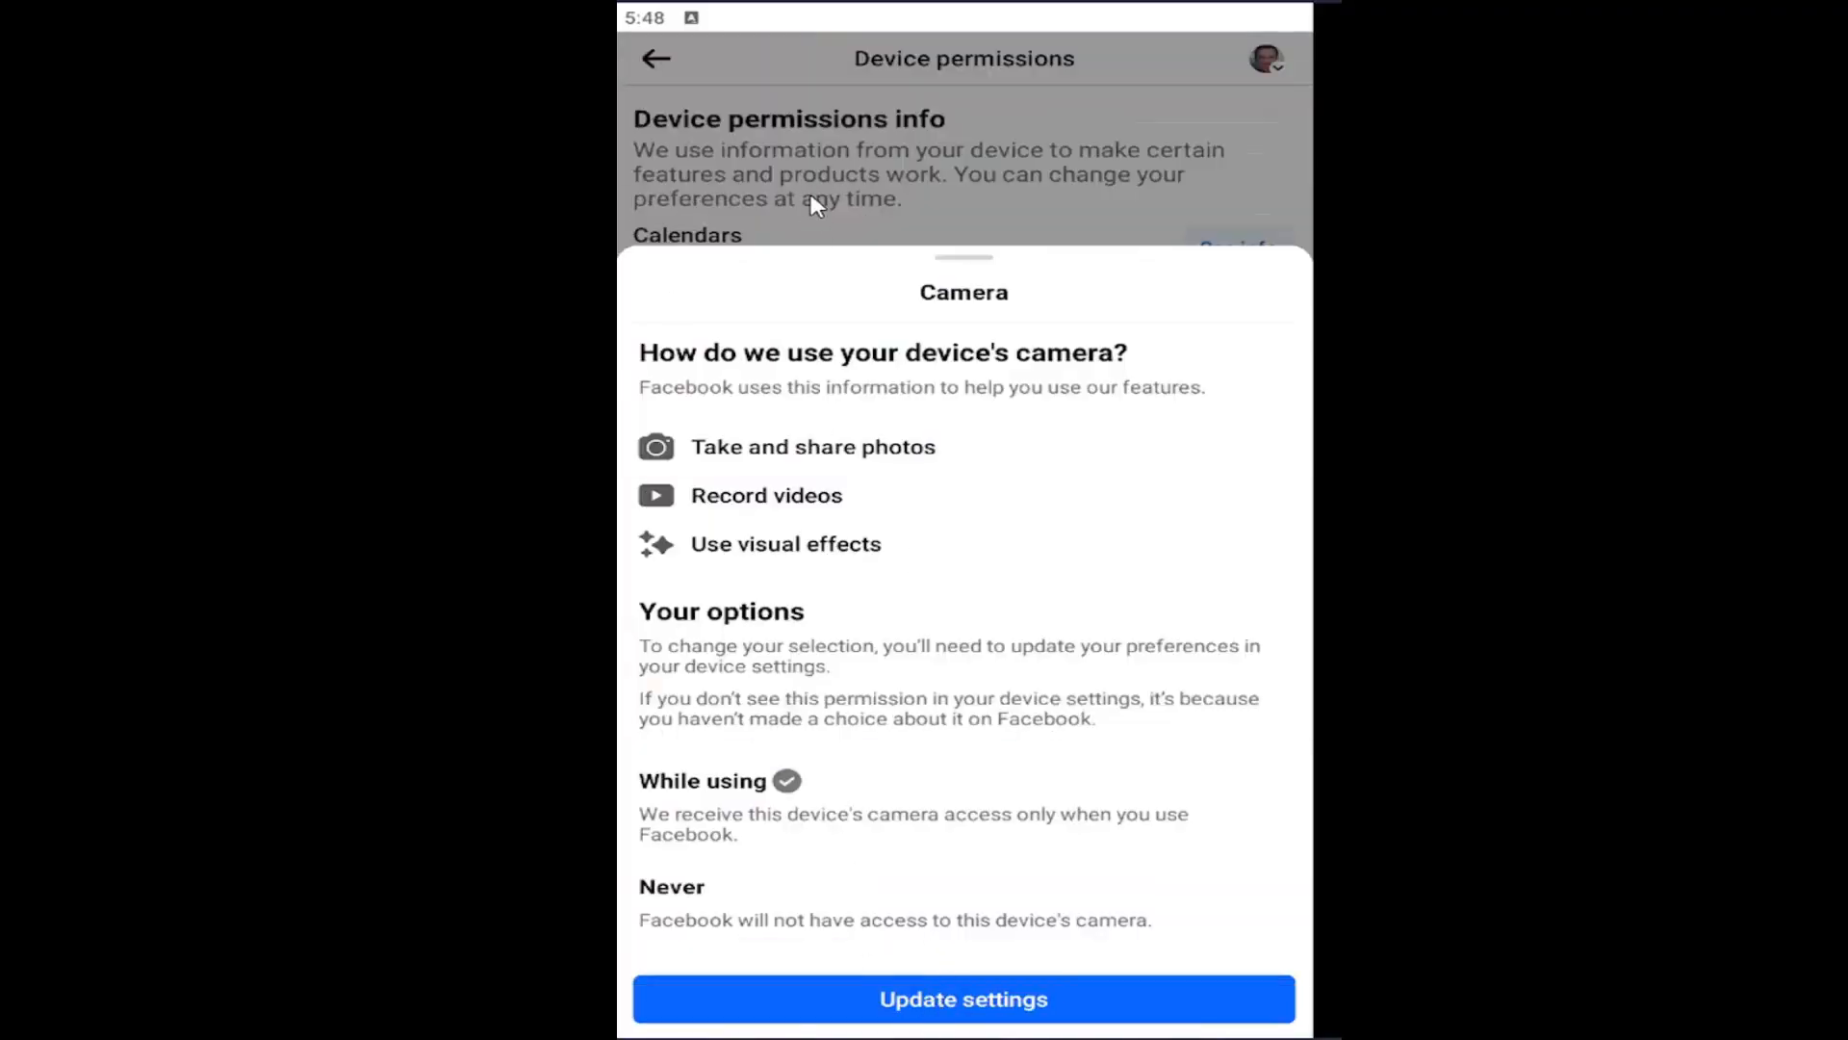
Dismiss the camera details sheet and go back from Device permissions to the Menu
click(656, 58)
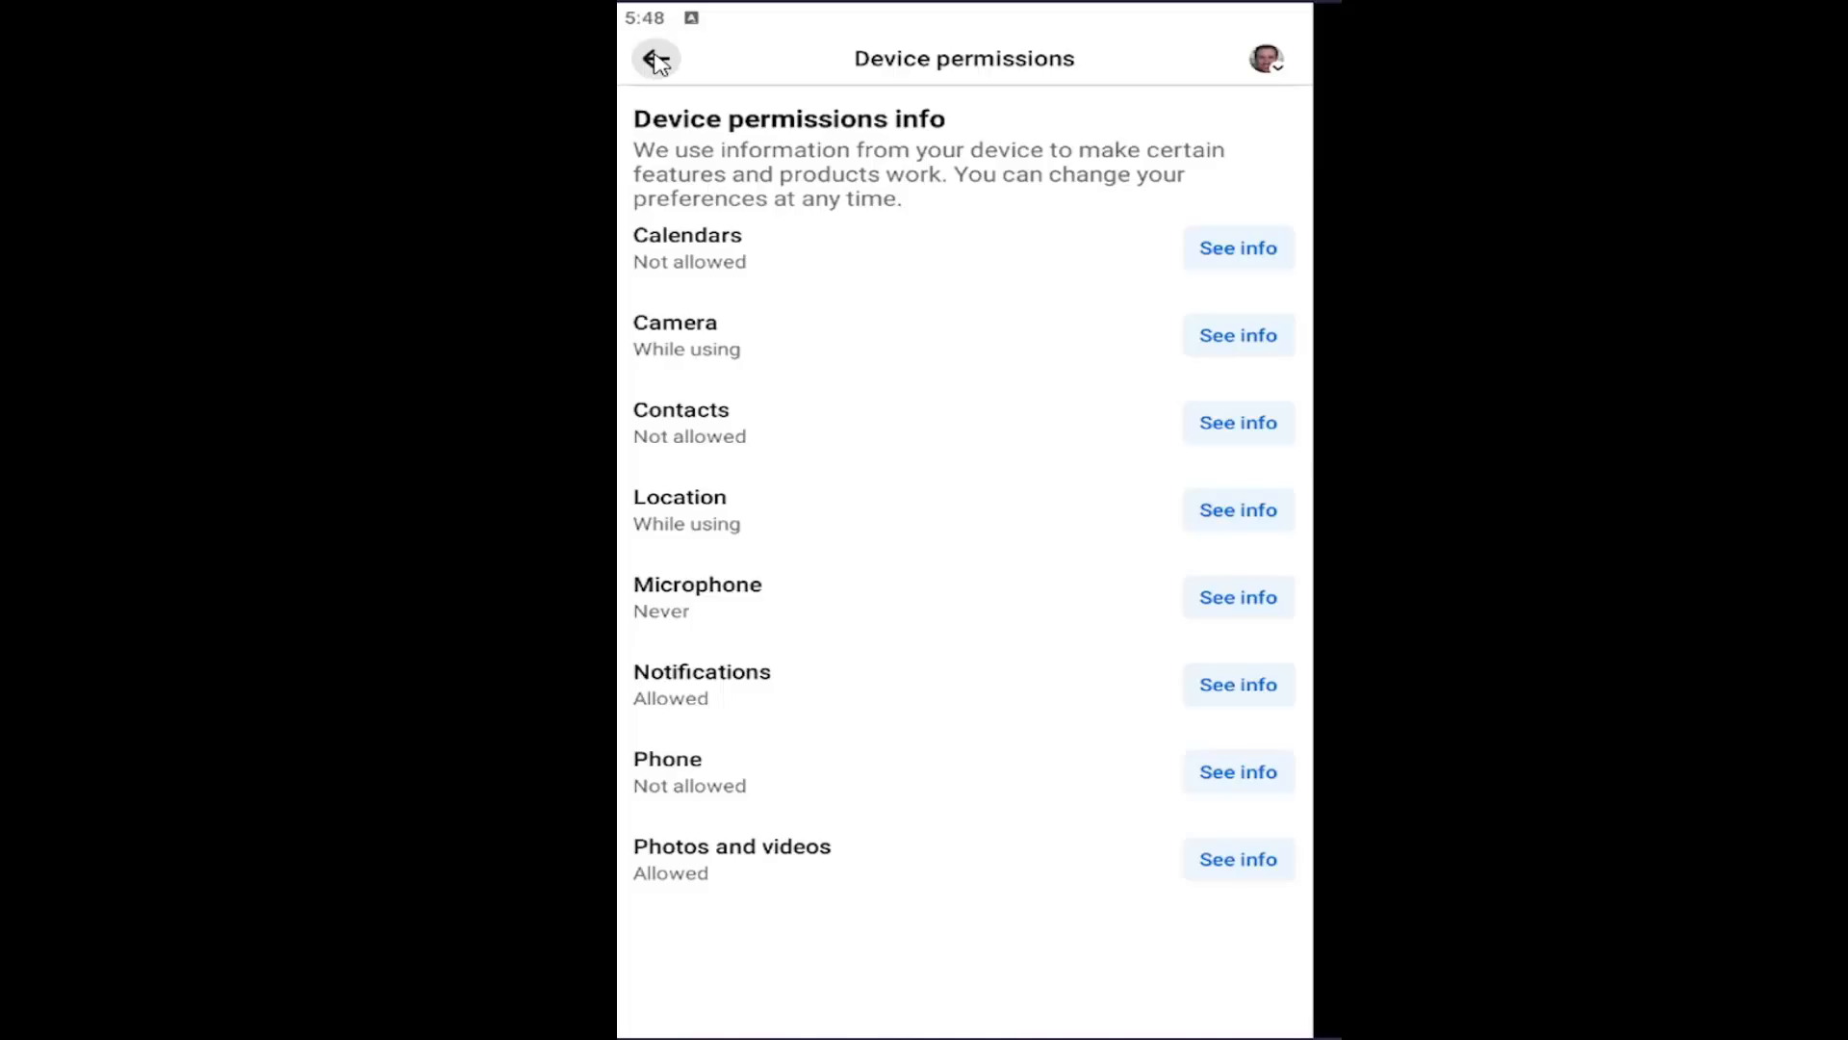
click(656, 58)
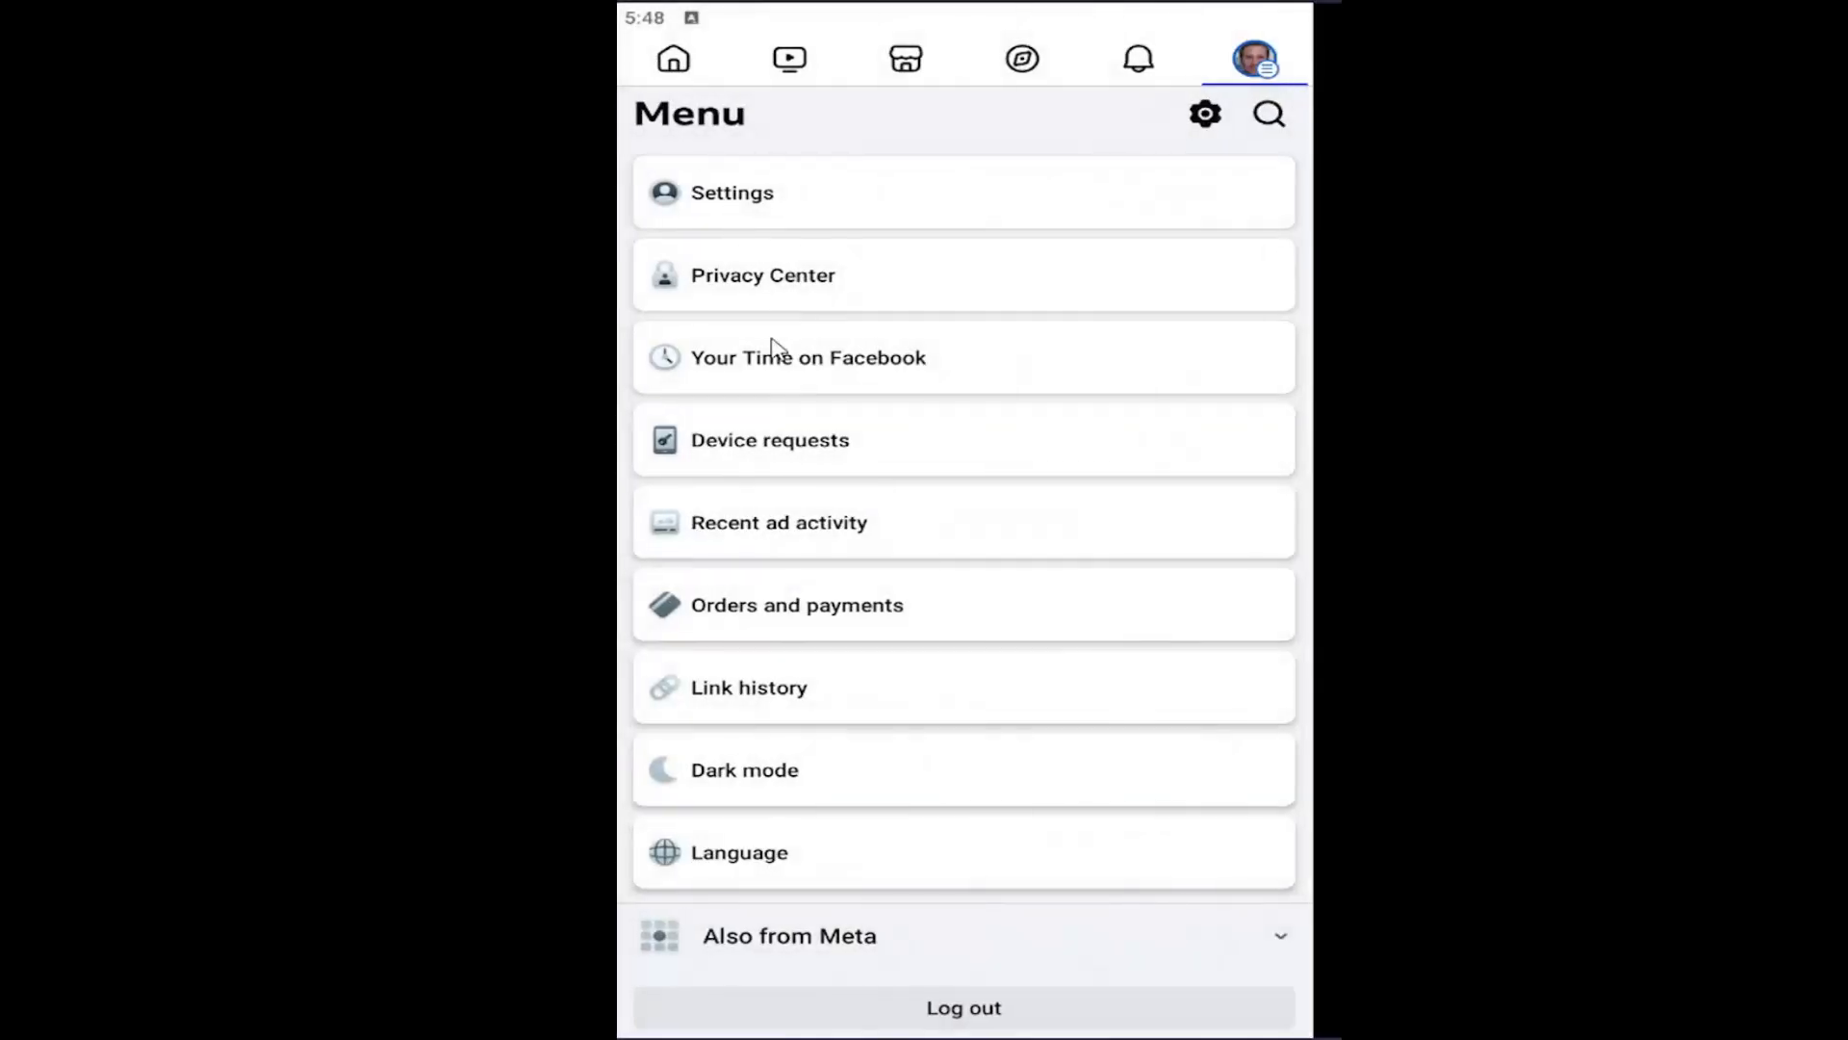